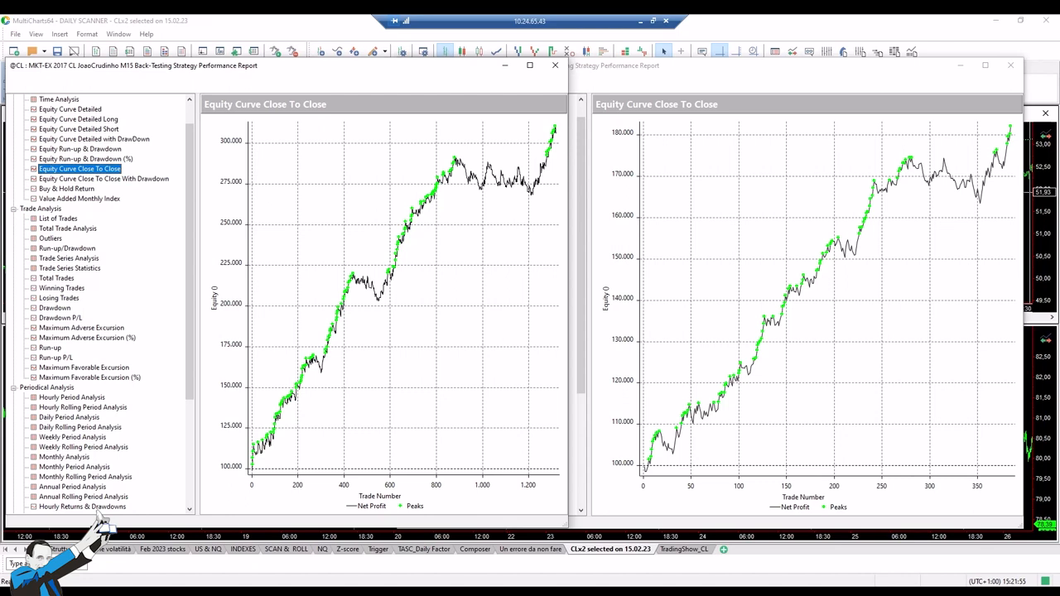
pyautogui.moveTo(335, 273)
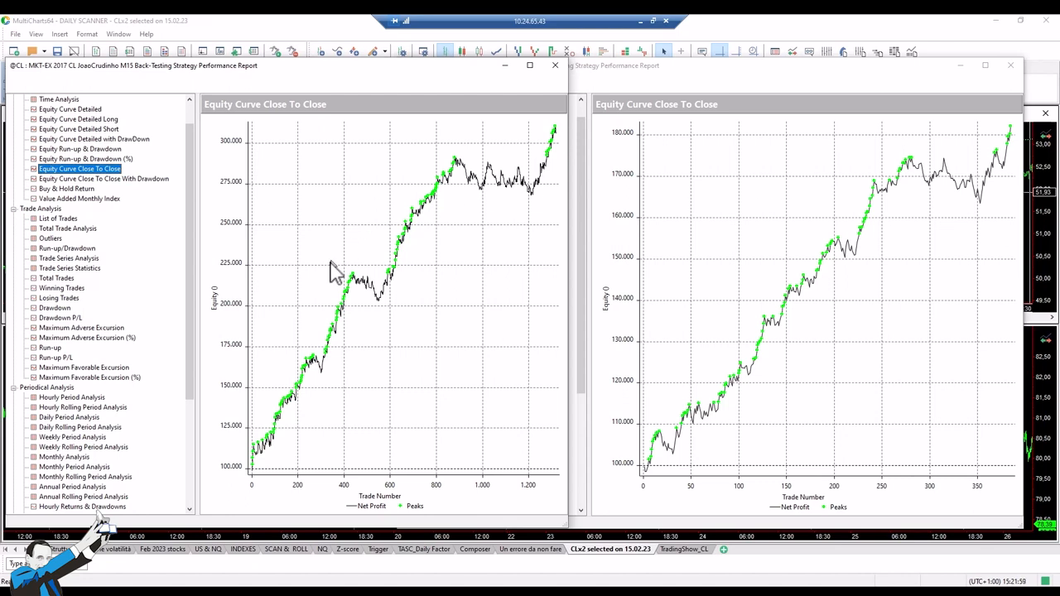
pyautogui.moveTo(603, 322)
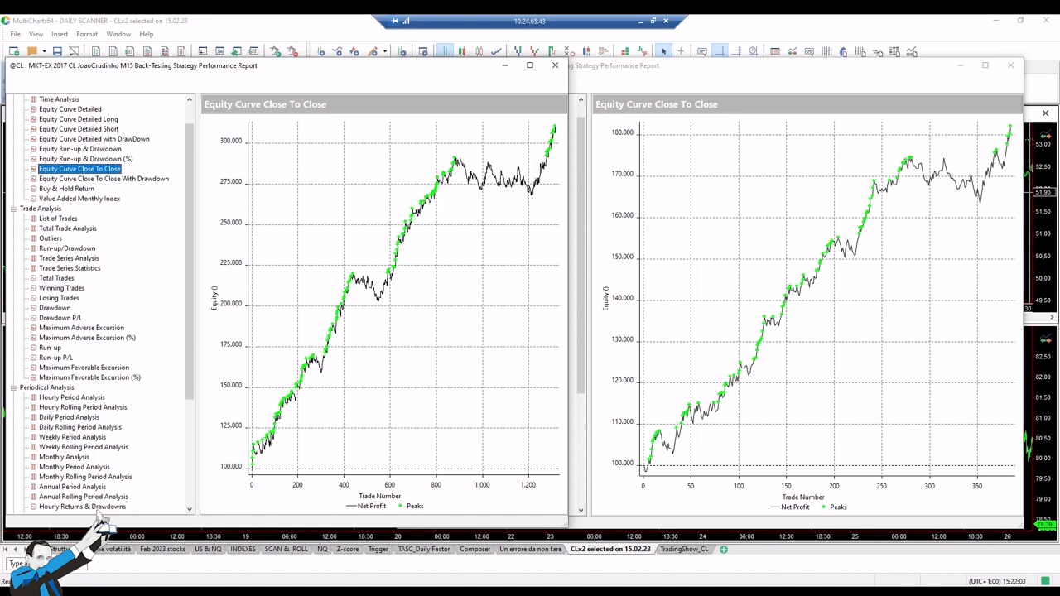
pyautogui.moveTo(577, 255)
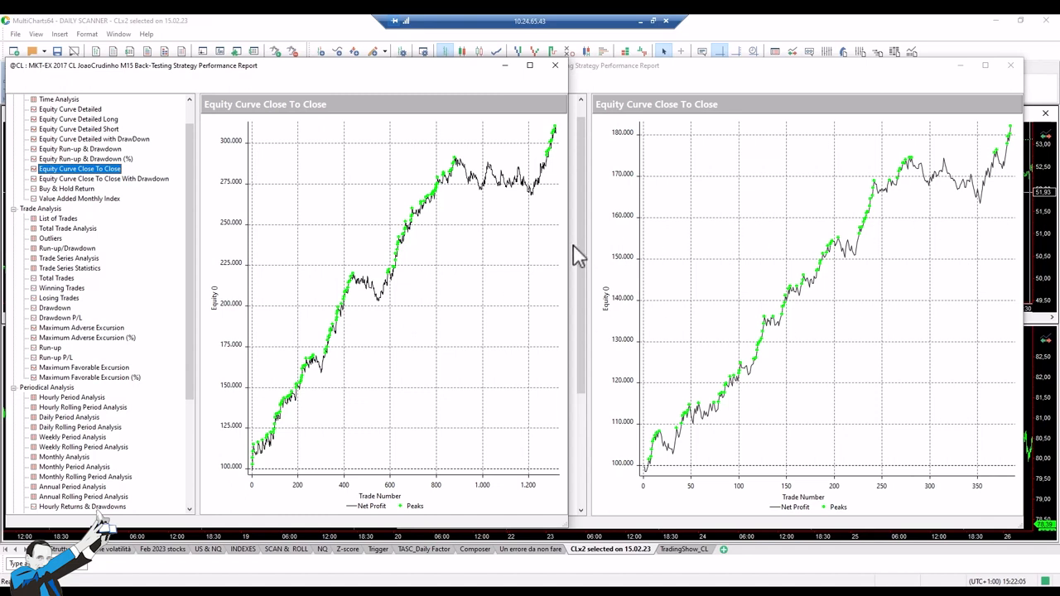
pyautogui.moveTo(588, 278)
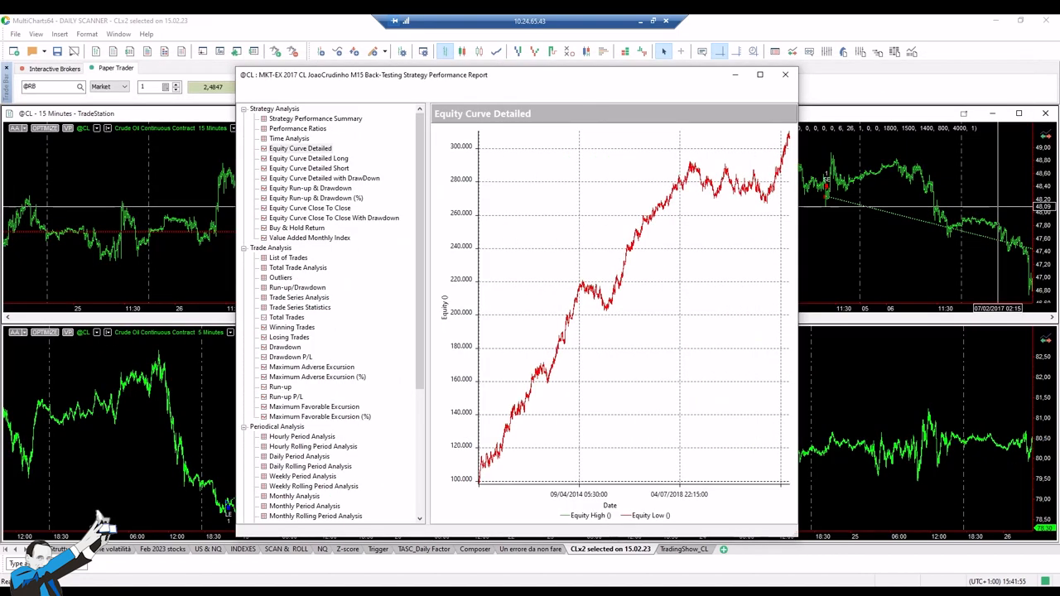
pyautogui.moveTo(654, 257)
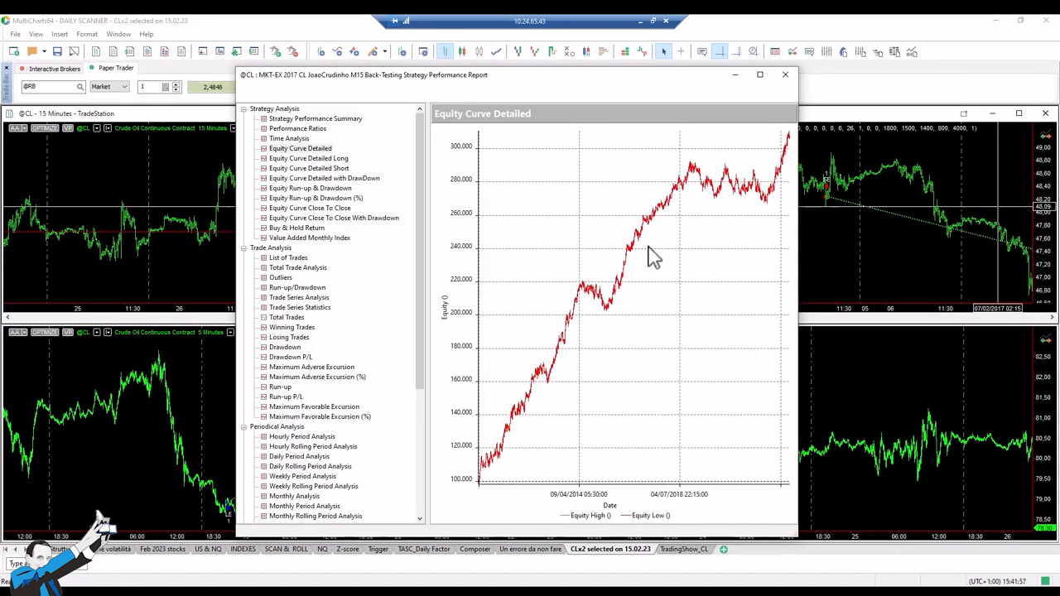
pyautogui.moveTo(646, 282)
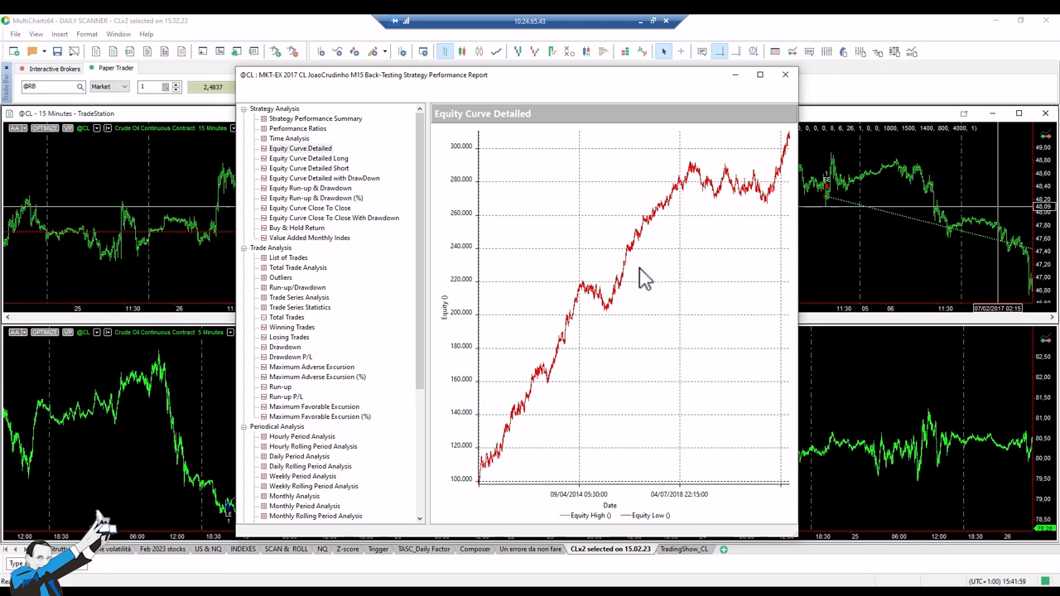
pyautogui.moveTo(645, 255)
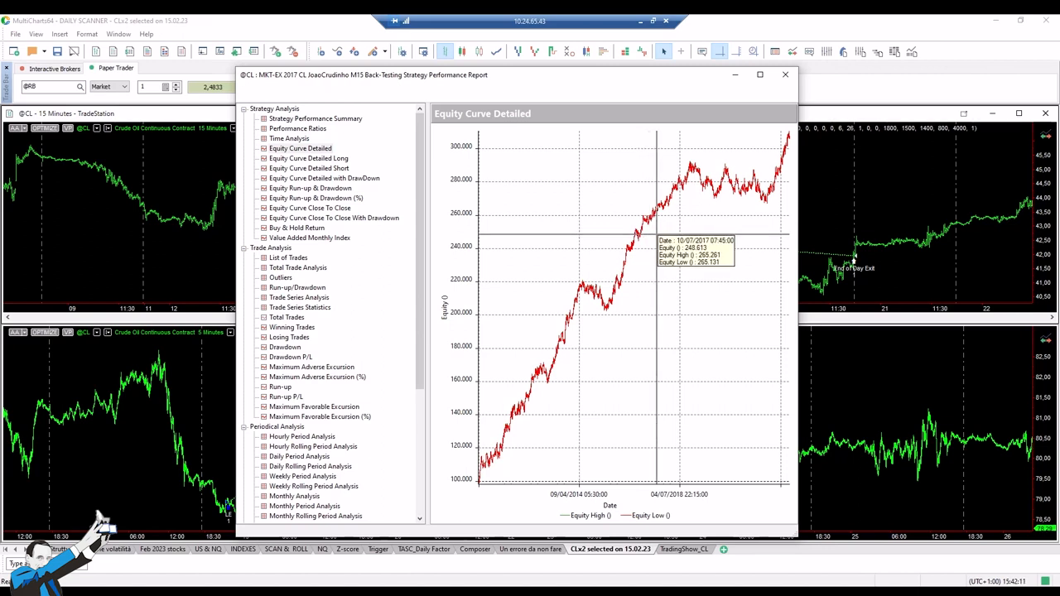
pyautogui.moveTo(671, 232)
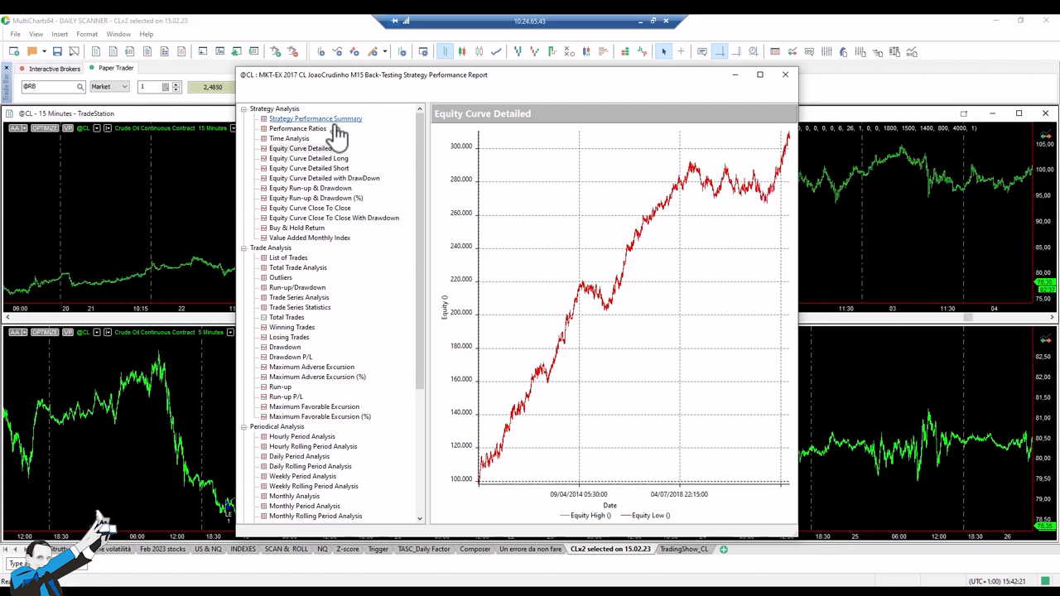
# - Show the Total Trade Analysis: 1,319 trades, about 26% profitable, split into long and short
pyautogui.click(288, 259)
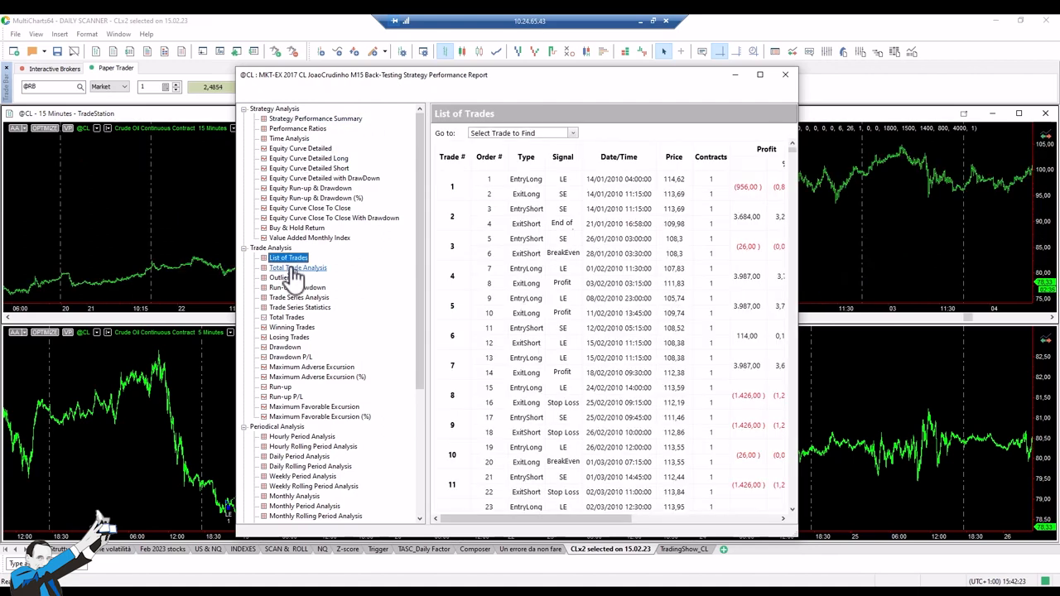
pyautogui.click(299, 268)
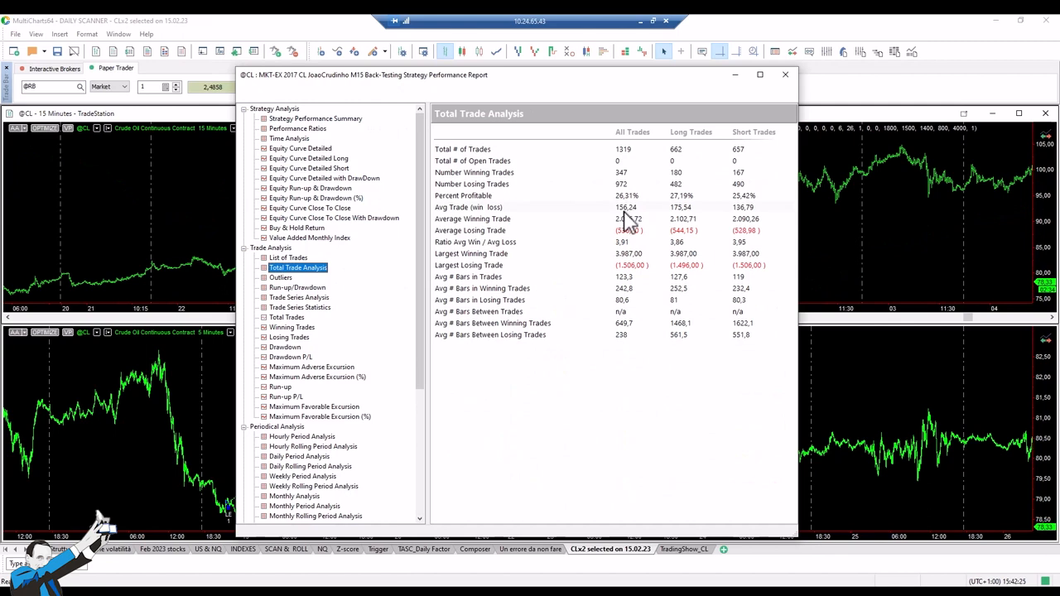
pyautogui.moveTo(630, 219)
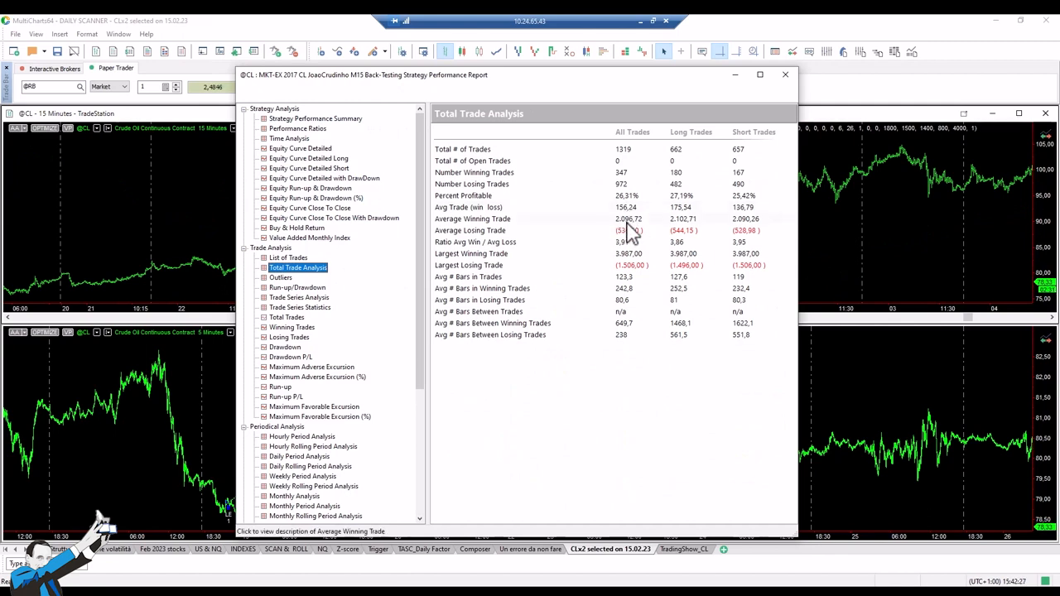
pyautogui.moveTo(631, 223)
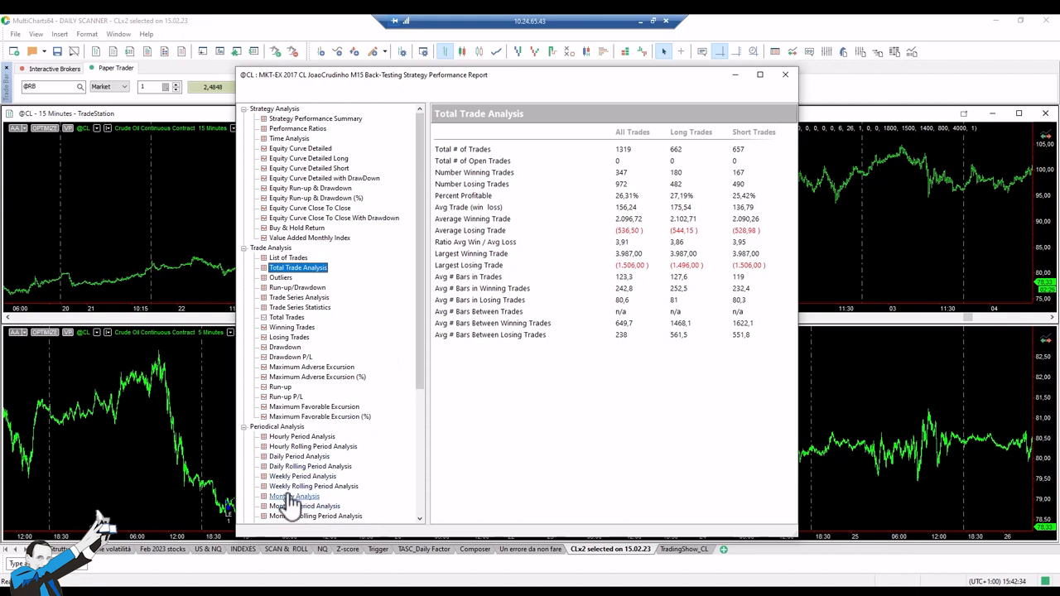
pyautogui.scroll(-3)
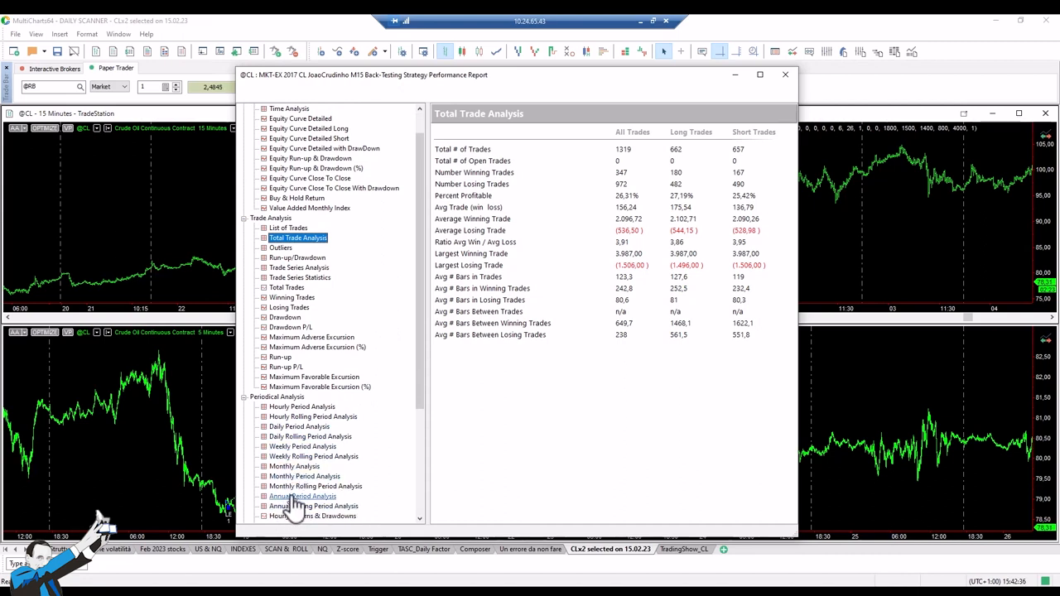
# - Show the Annual Period Analysis with yearly profit, gross profit/loss and trade counts for 2010–2023
pyautogui.click(301, 498)
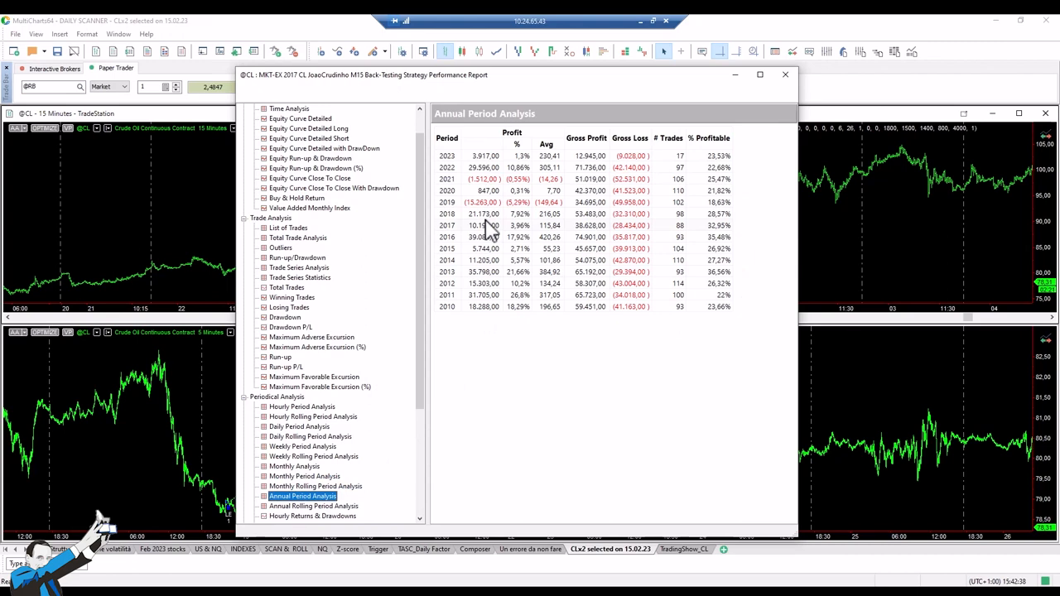
pyautogui.moveTo(477, 224)
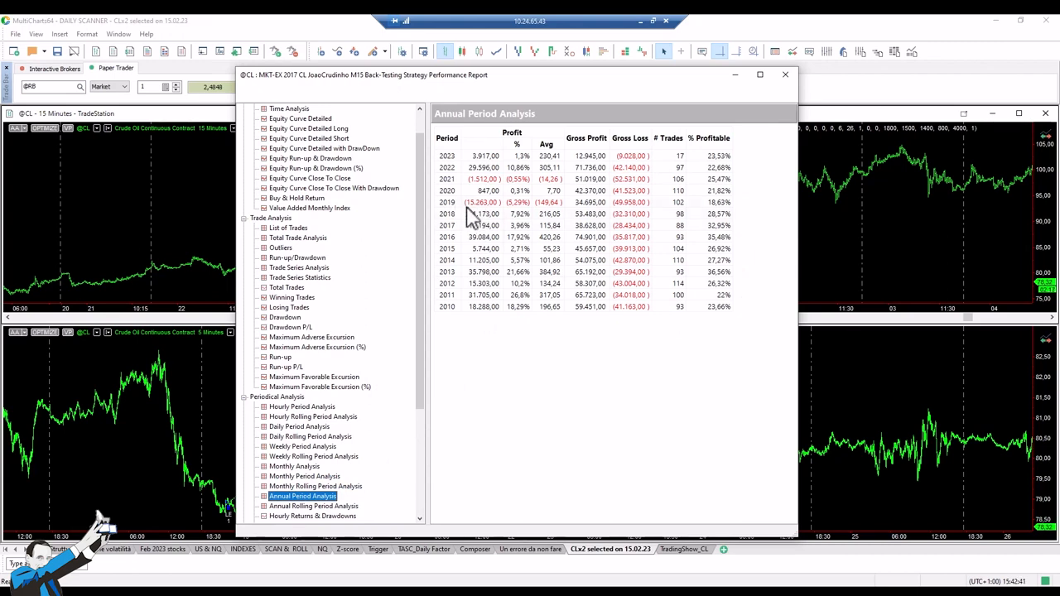
pyautogui.moveTo(494, 207)
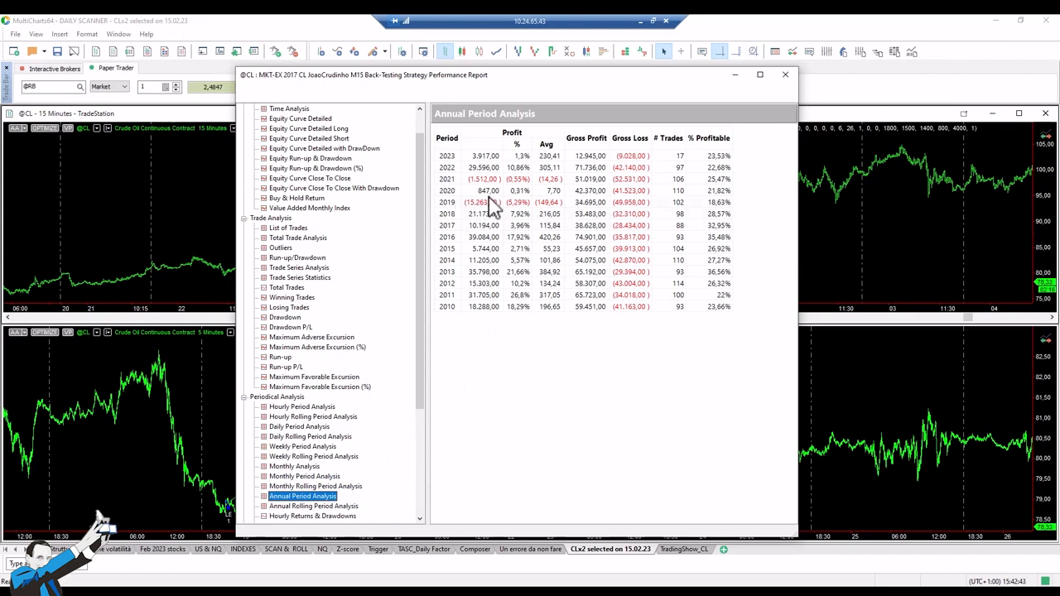
pyautogui.moveTo(450, 179)
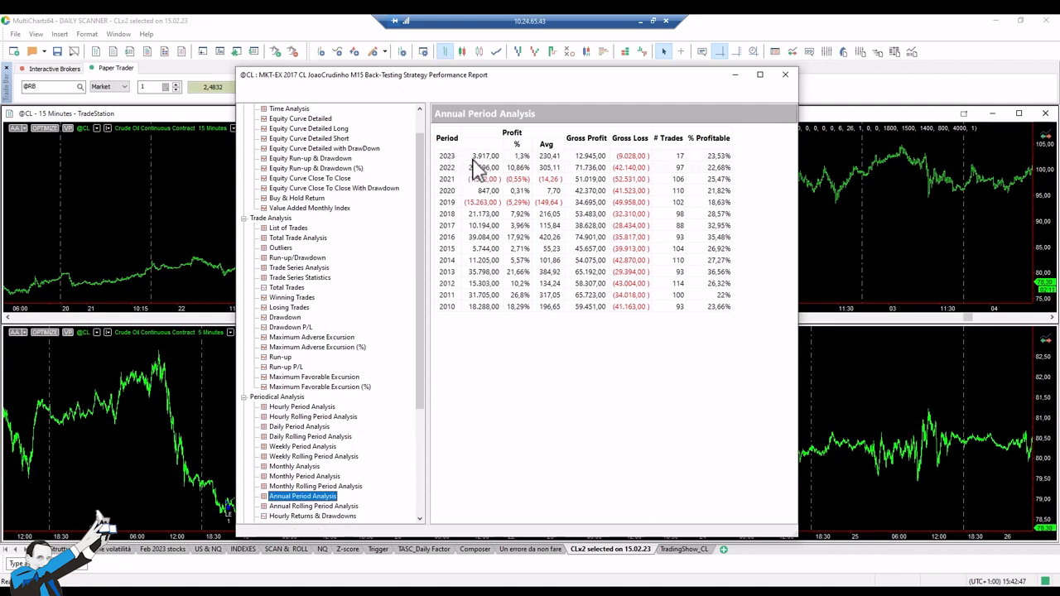
pyautogui.moveTo(484, 174)
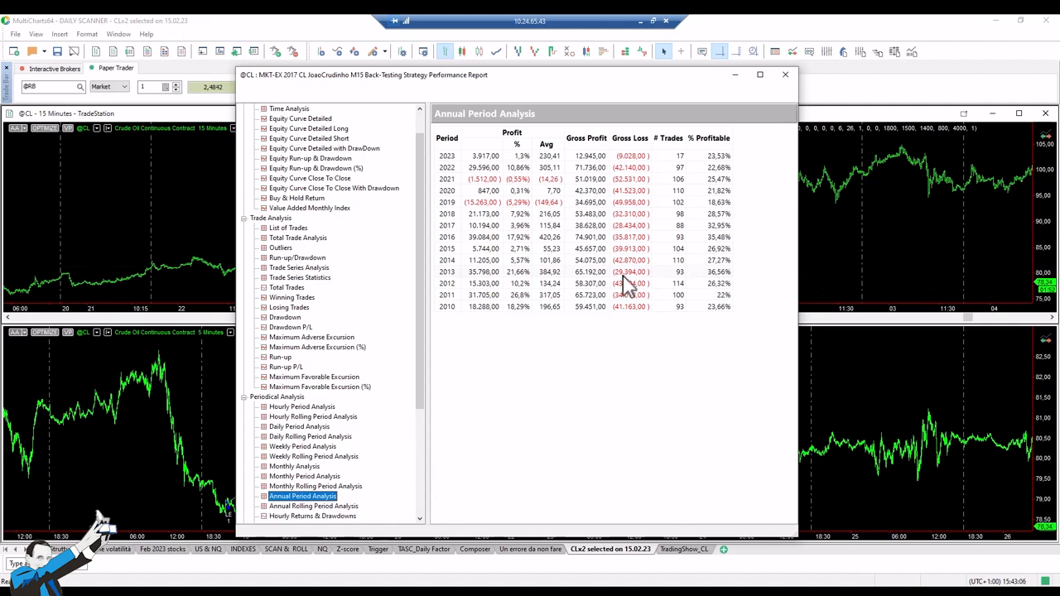
pyautogui.moveTo(580, 249)
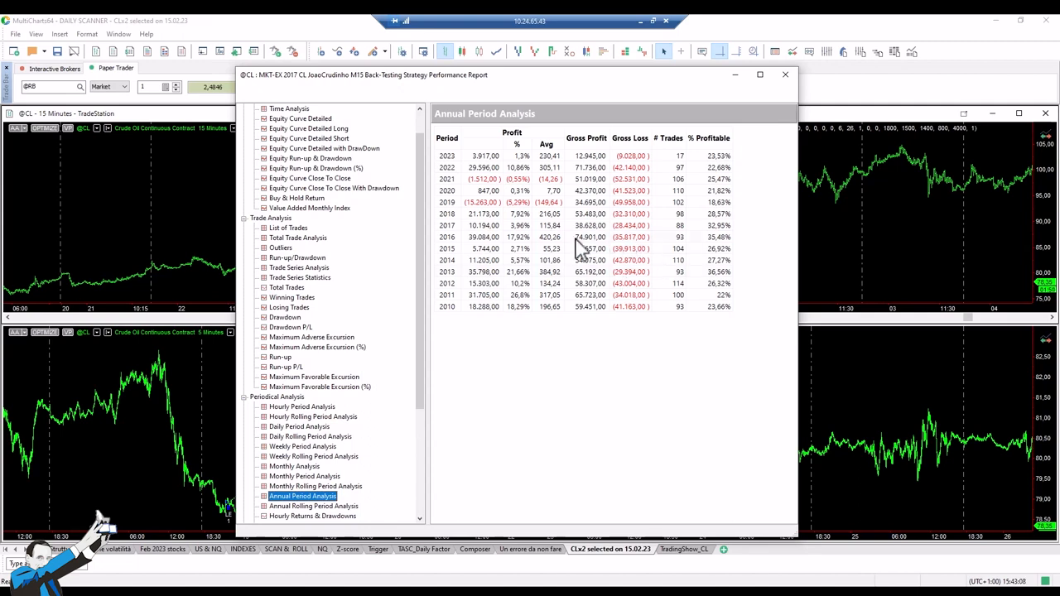
pyautogui.moveTo(308, 139)
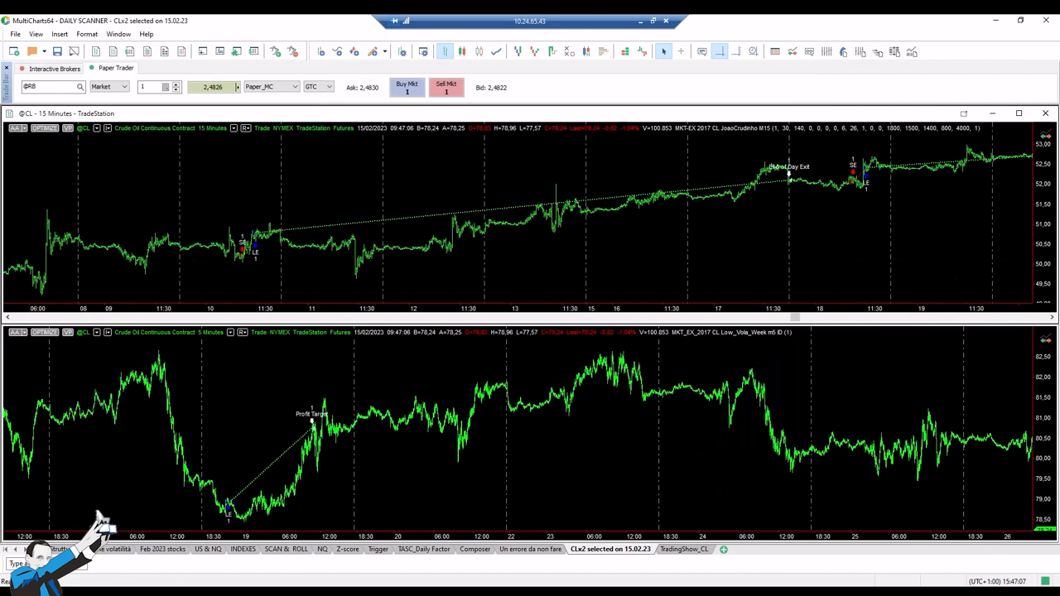
pyautogui.moveTo(514, 282)
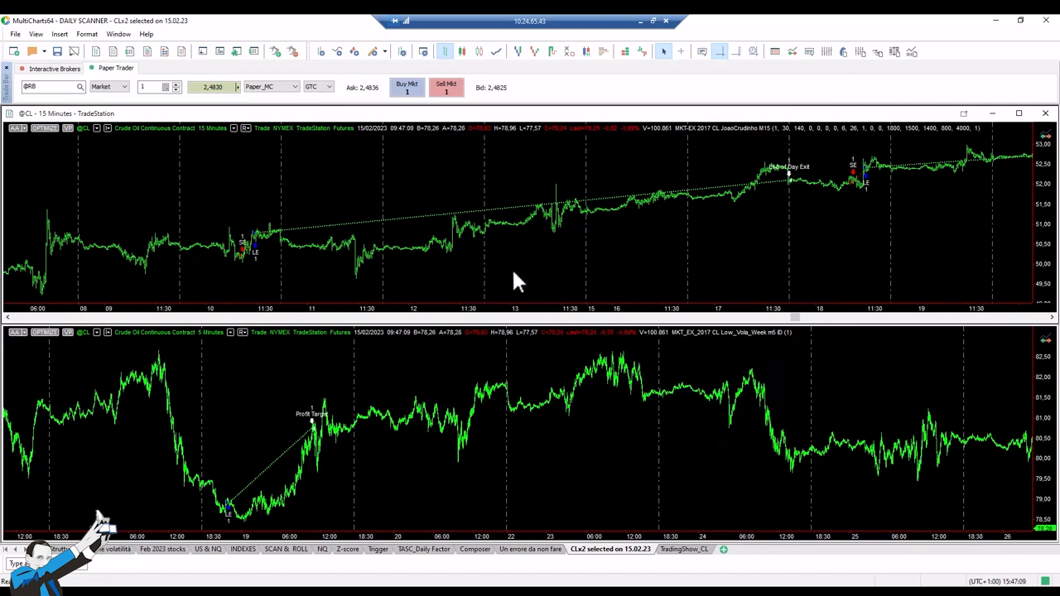
pyautogui.moveTo(364, 273)
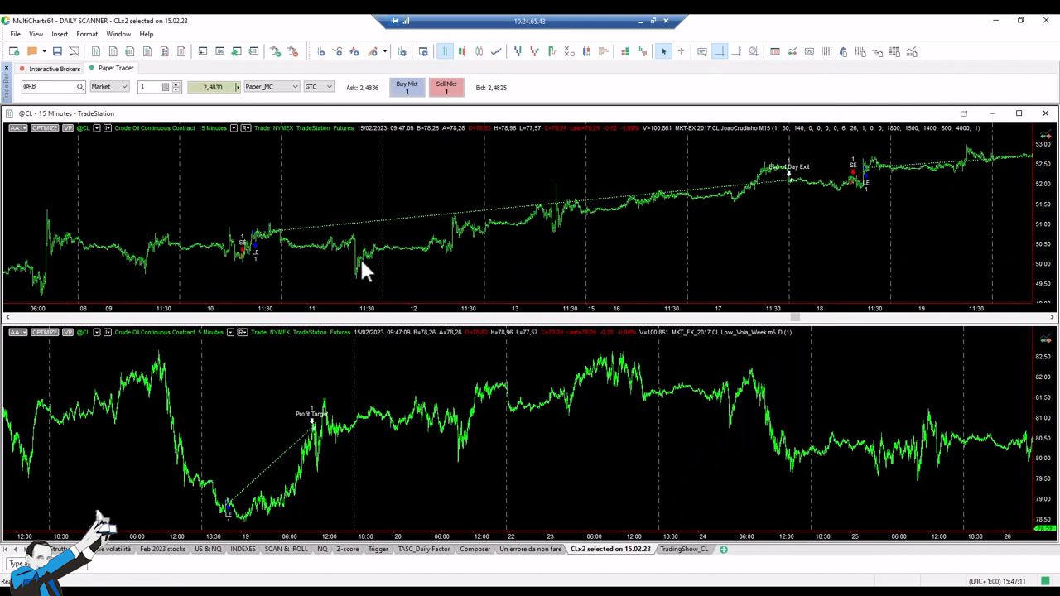
pyautogui.moveTo(302, 280)
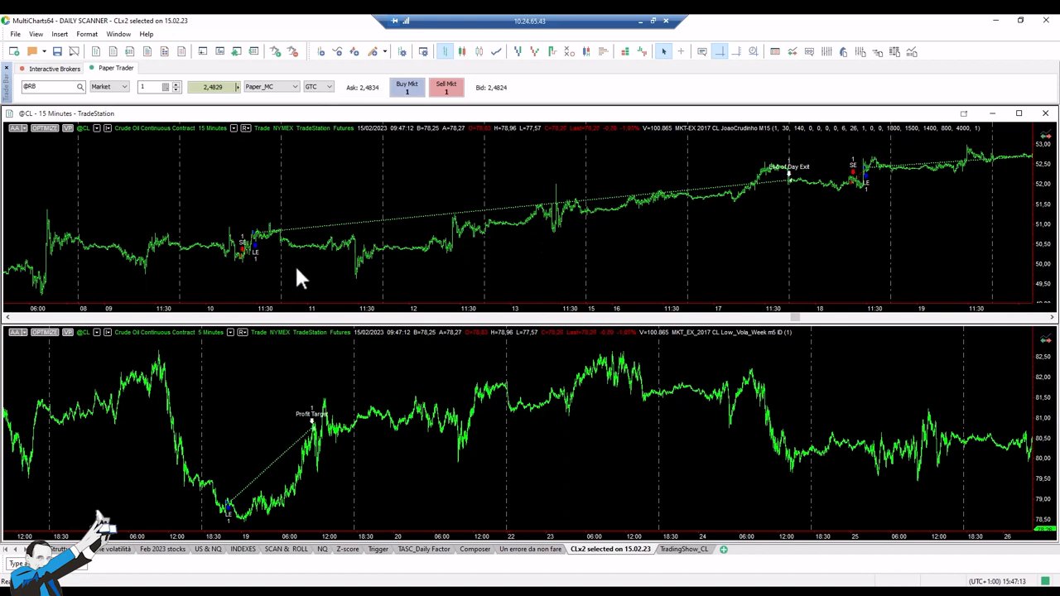
pyautogui.moveTo(345, 268)
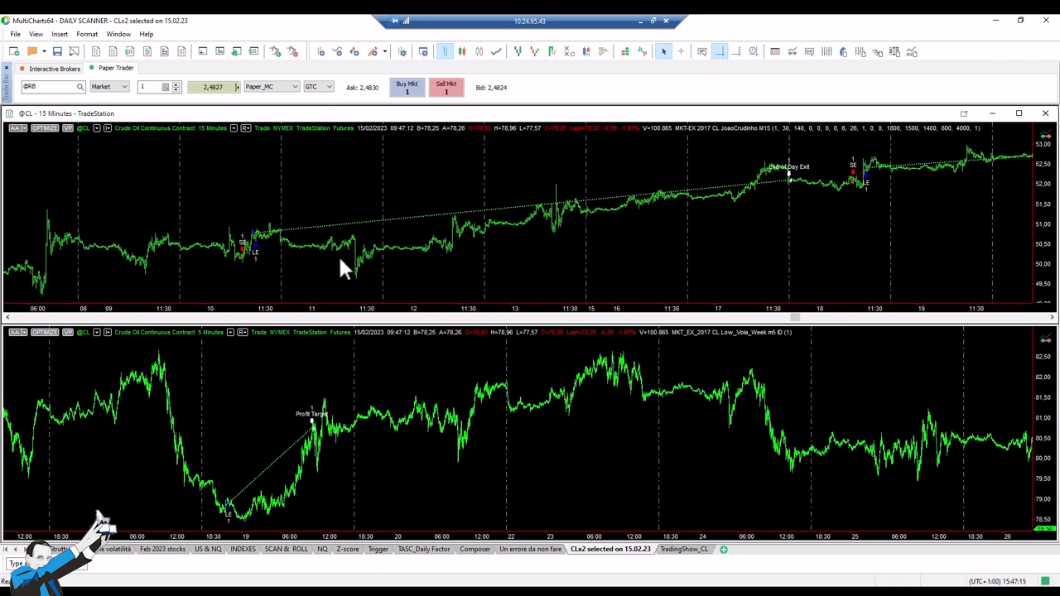
pyautogui.moveTo(374, 262)
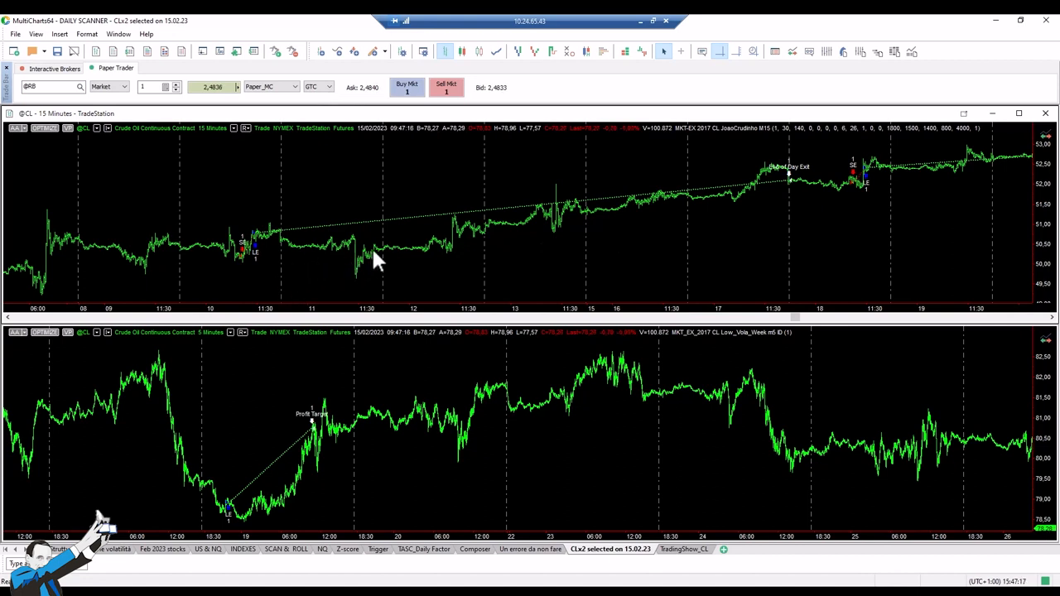
pyautogui.moveTo(456, 249)
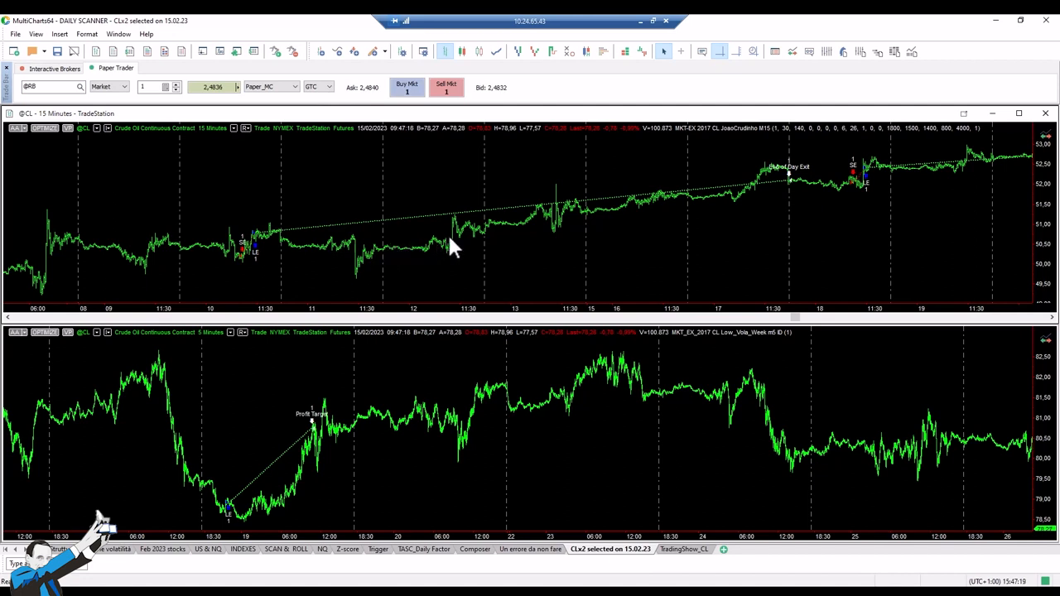
pyautogui.moveTo(491, 252)
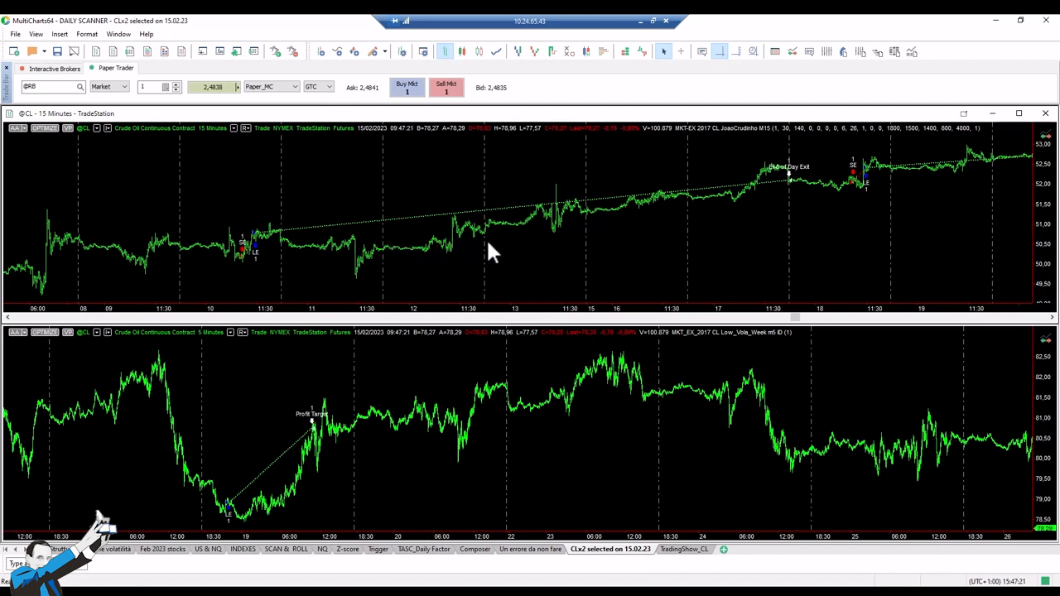
pyautogui.moveTo(553, 272)
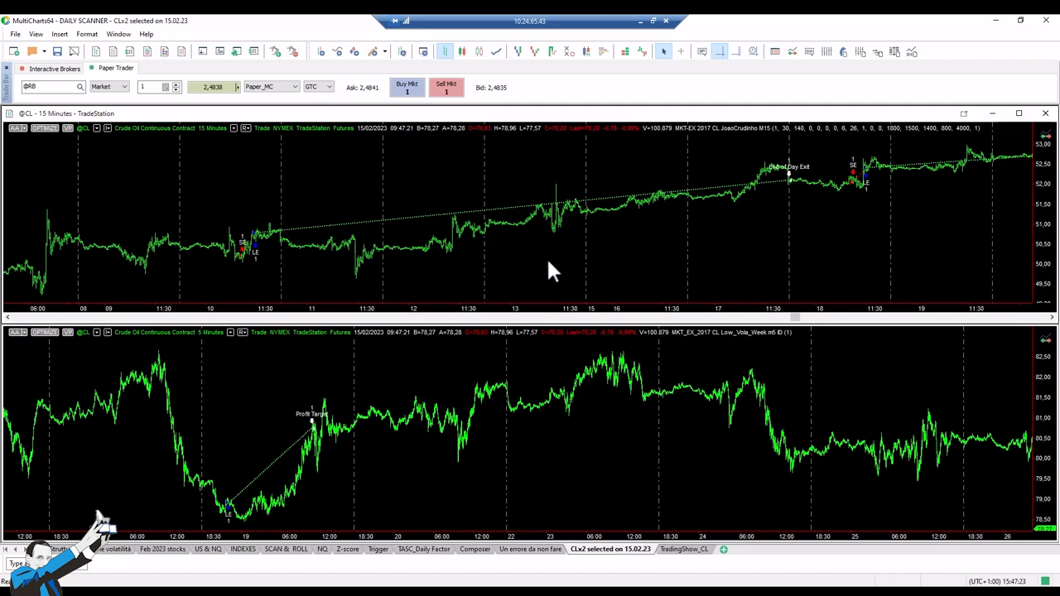
pyautogui.moveTo(560, 262)
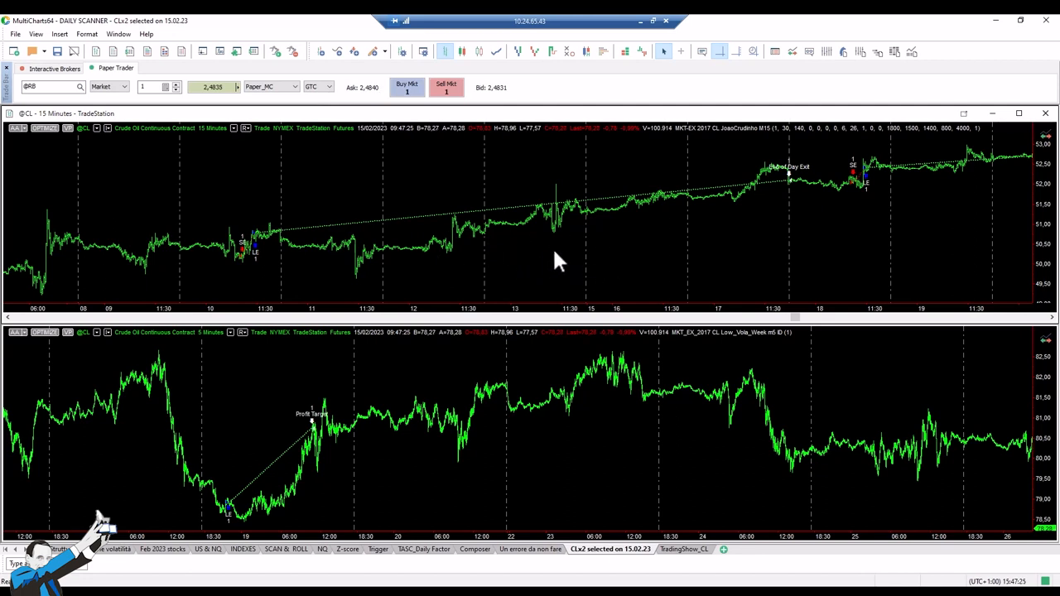
pyautogui.moveTo(307, 245)
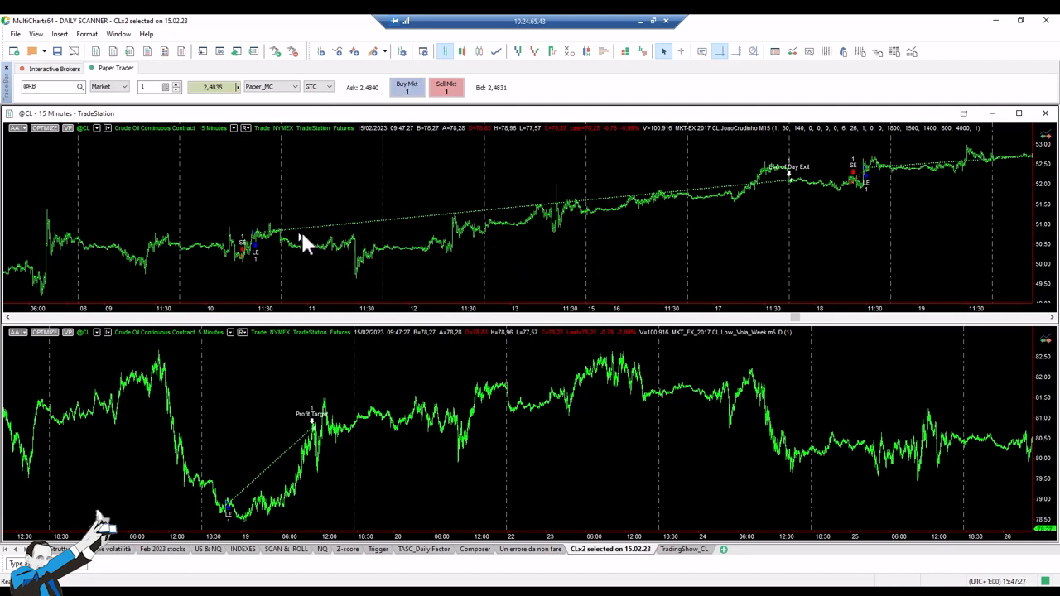
pyautogui.moveTo(264, 261)
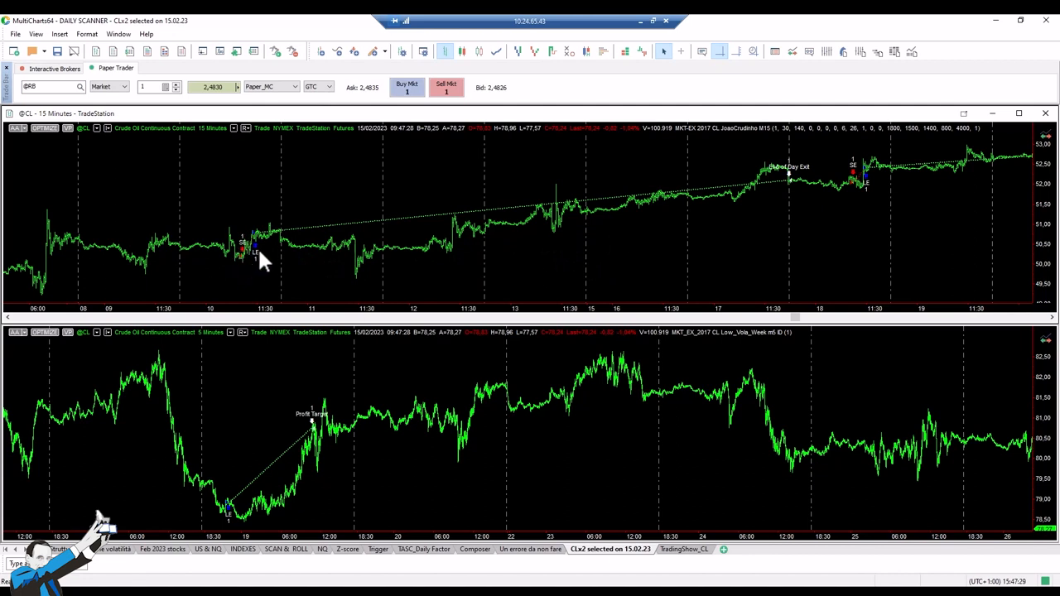
pyautogui.moveTo(250, 275)
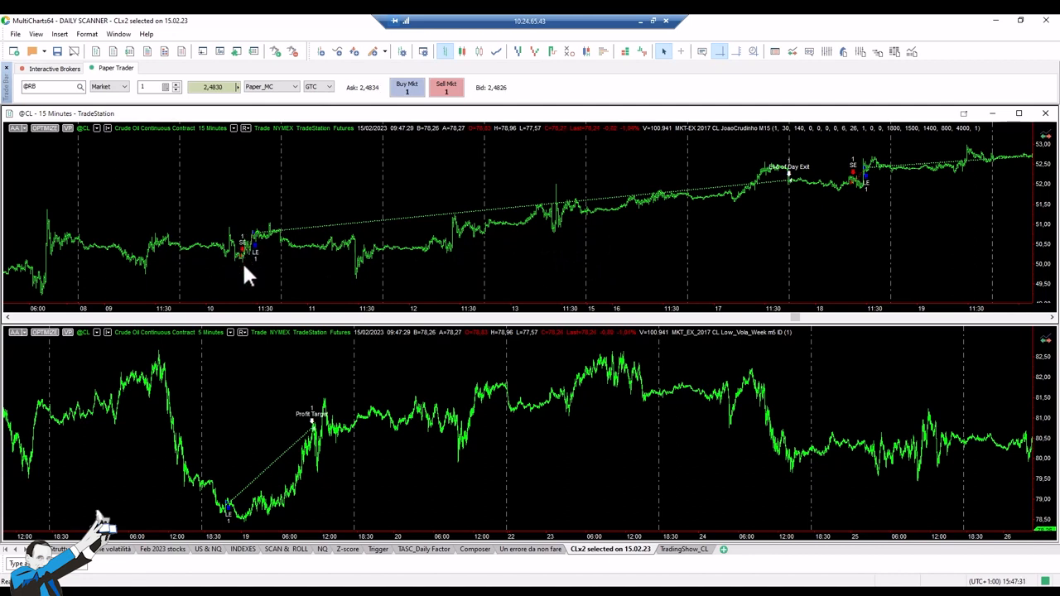
pyautogui.moveTo(262, 245)
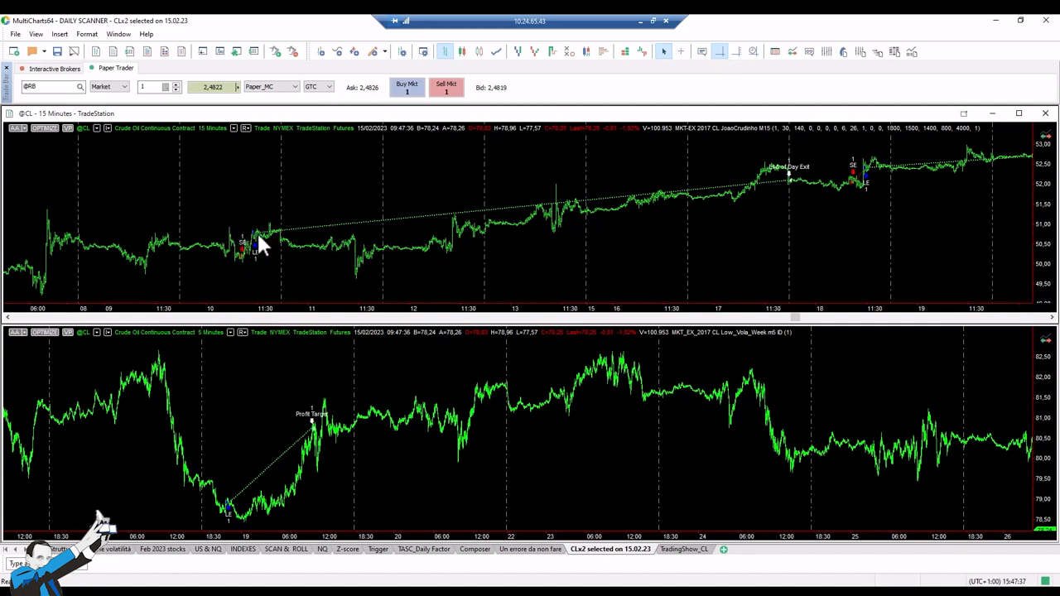
pyautogui.moveTo(580, 212)
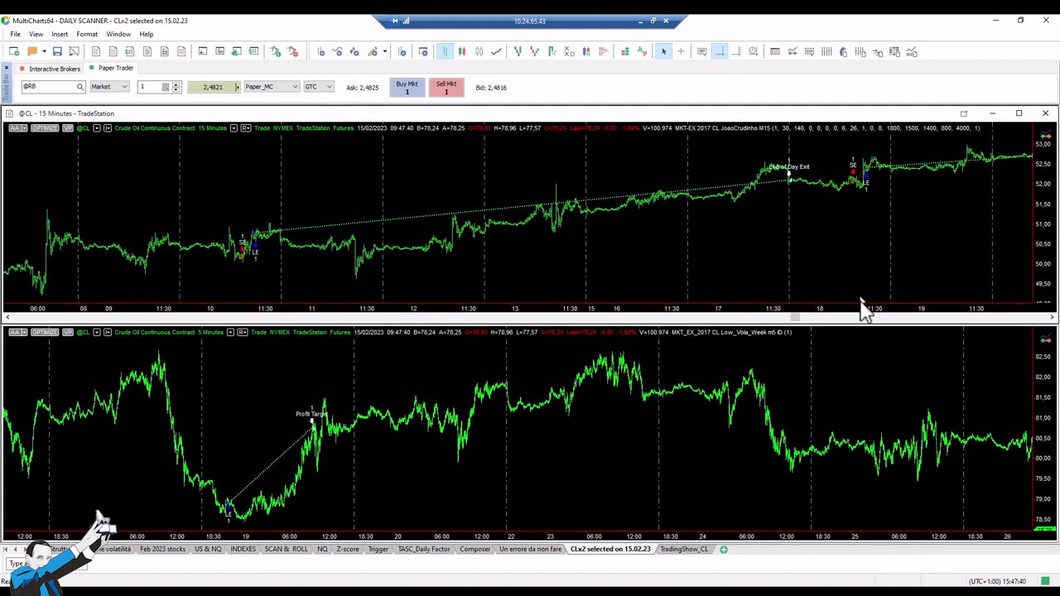
pyautogui.moveTo(875, 205)
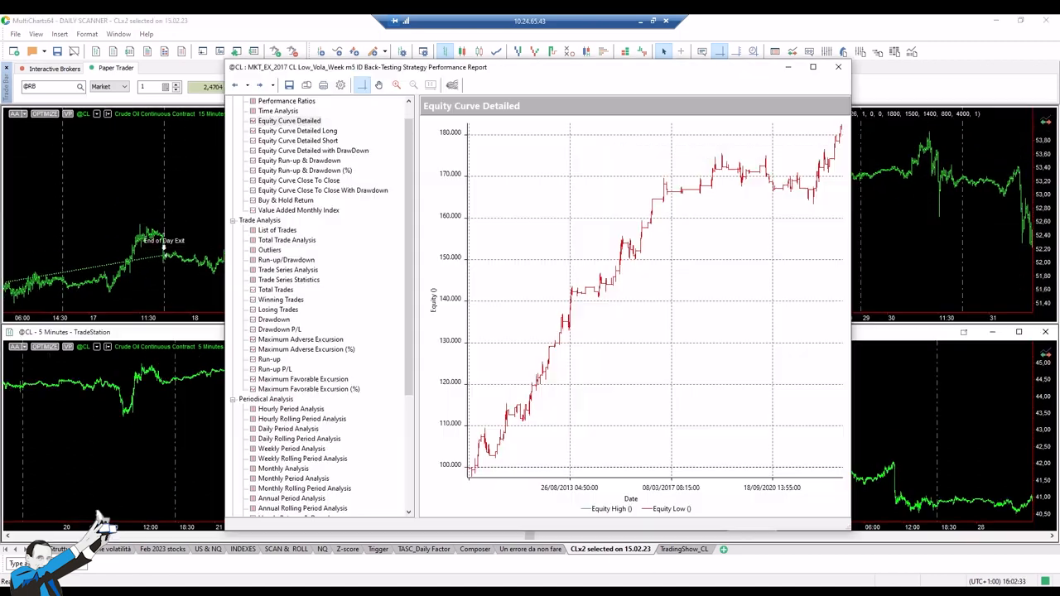
pyautogui.moveTo(719, 202)
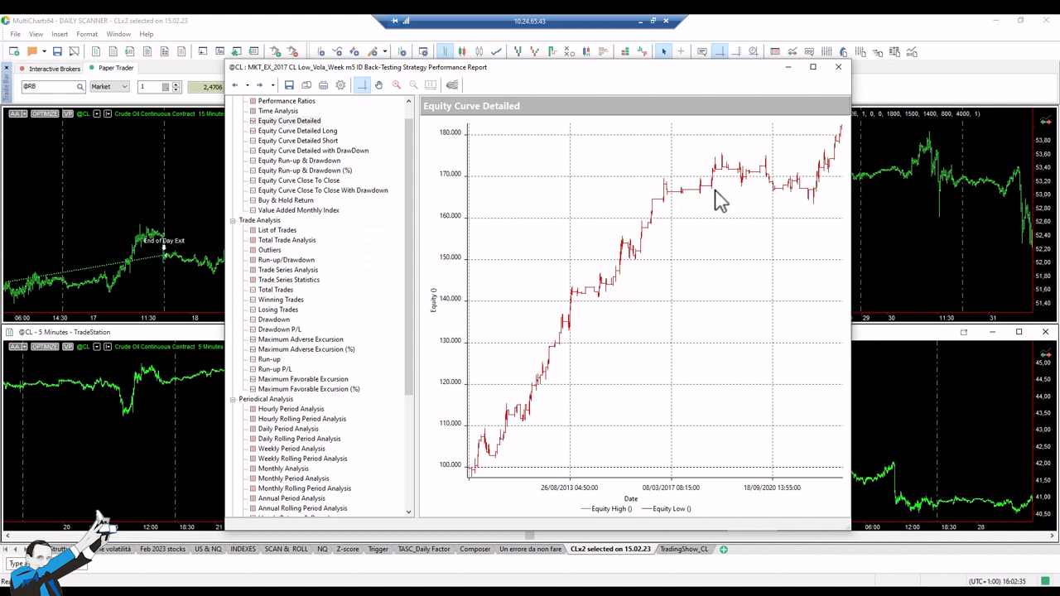
pyautogui.moveTo(672, 219)
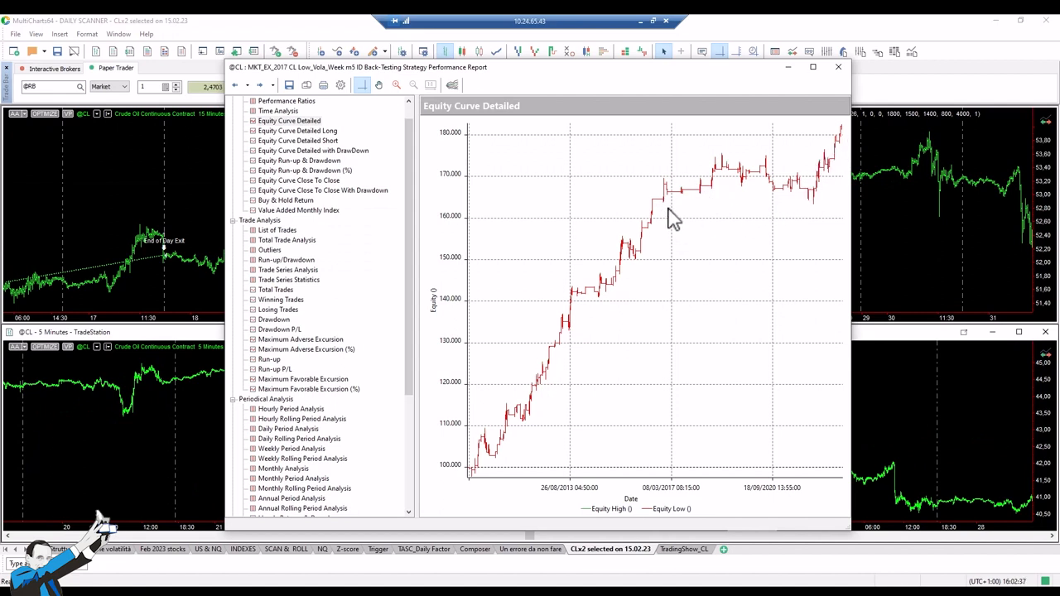
pyautogui.moveTo(659, 251)
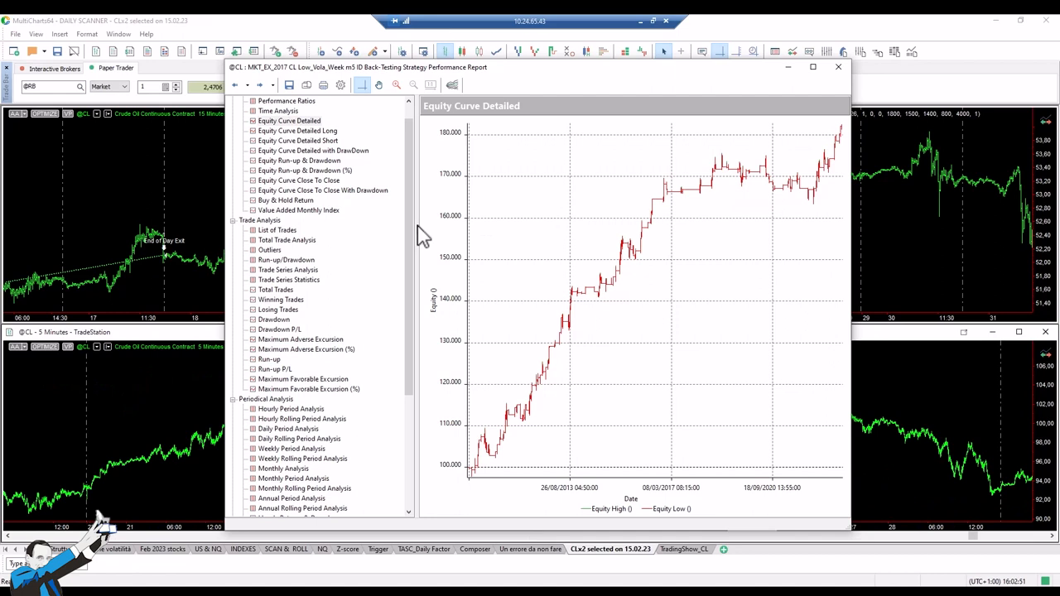
# - Show the CL_Low_Vola_Week Total Trade Analysis: 385 trades, about 55% profitable
pyautogui.click(287, 238)
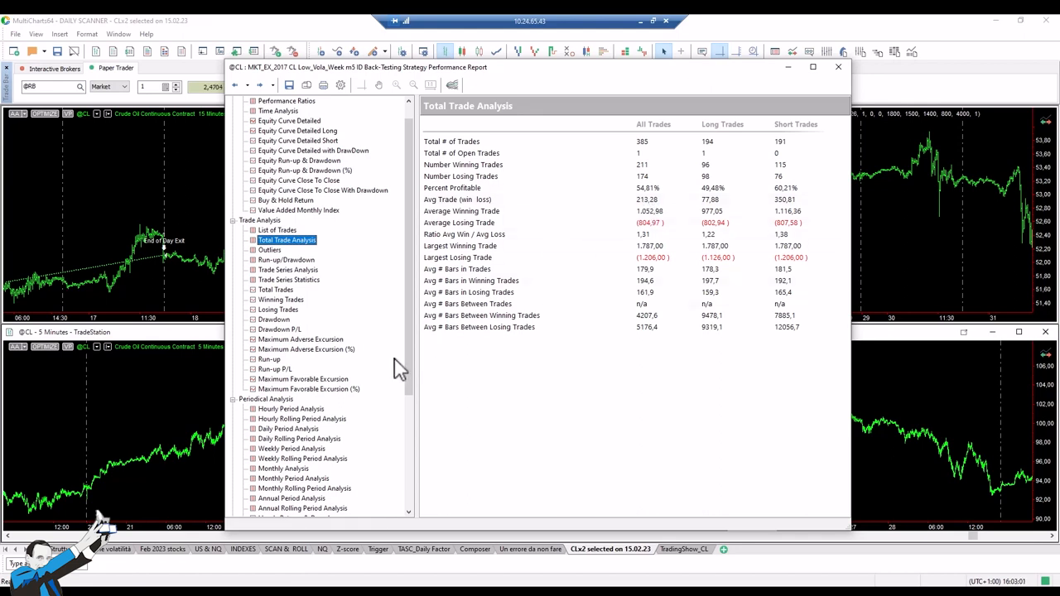
# - Scroll the report tree down to bring the periodical analysis options into reach
pyautogui.scroll(-3)
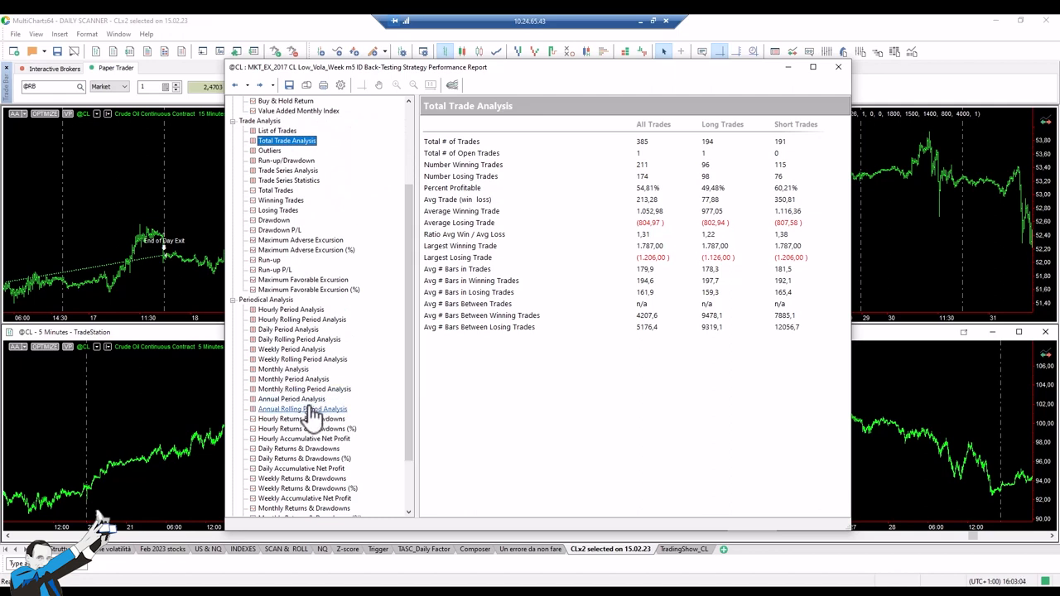
# - Show the Annual Rolling Period Analysis with cumulative profit, losses, trades and win rates since 2010
pyautogui.click(302, 408)
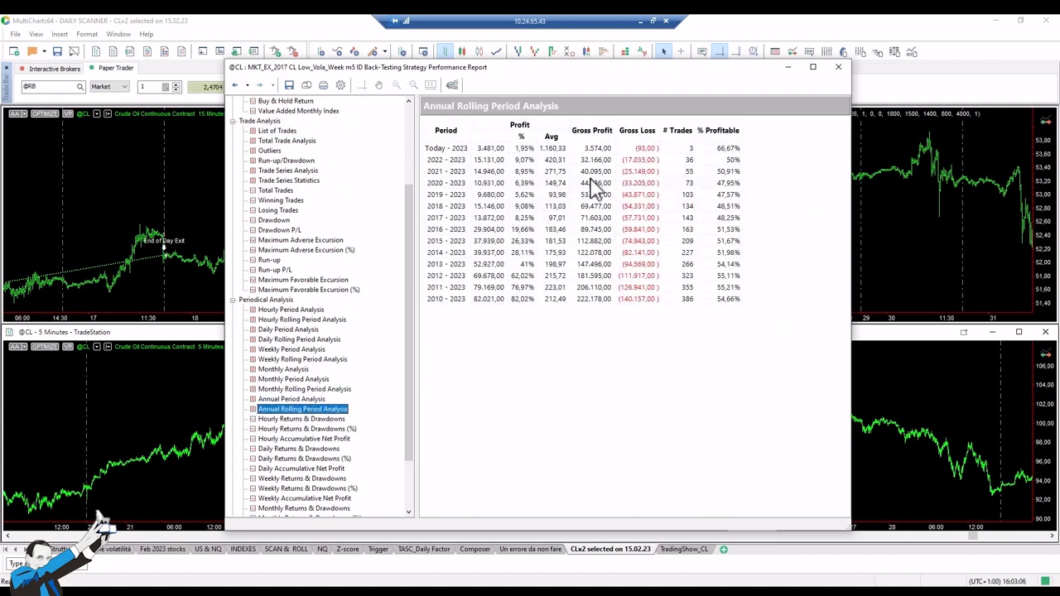
pyautogui.moveTo(447, 182)
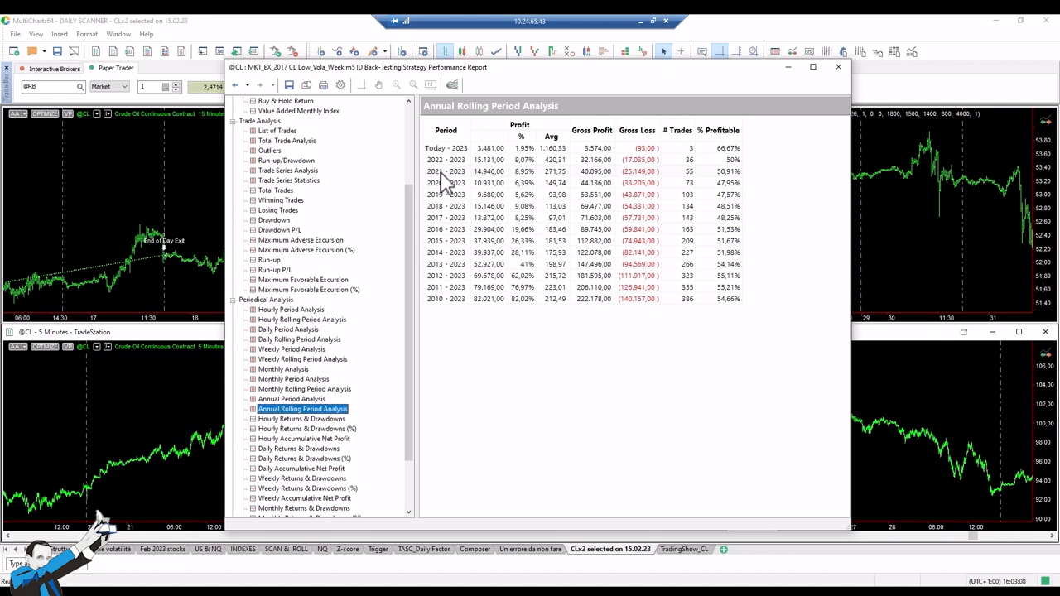
pyautogui.moveTo(547, 180)
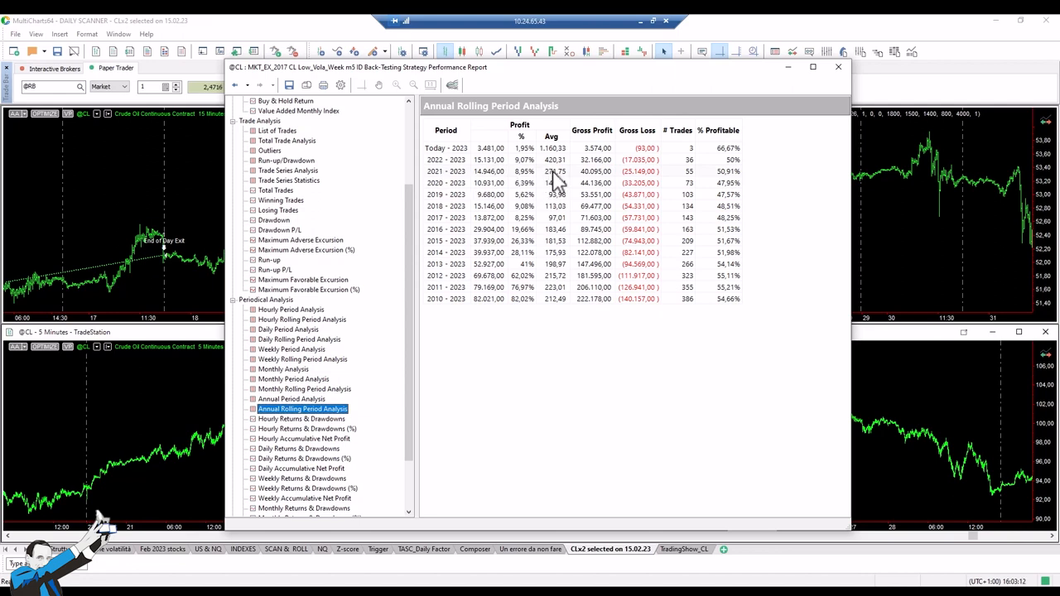
pyautogui.moveTo(447, 169)
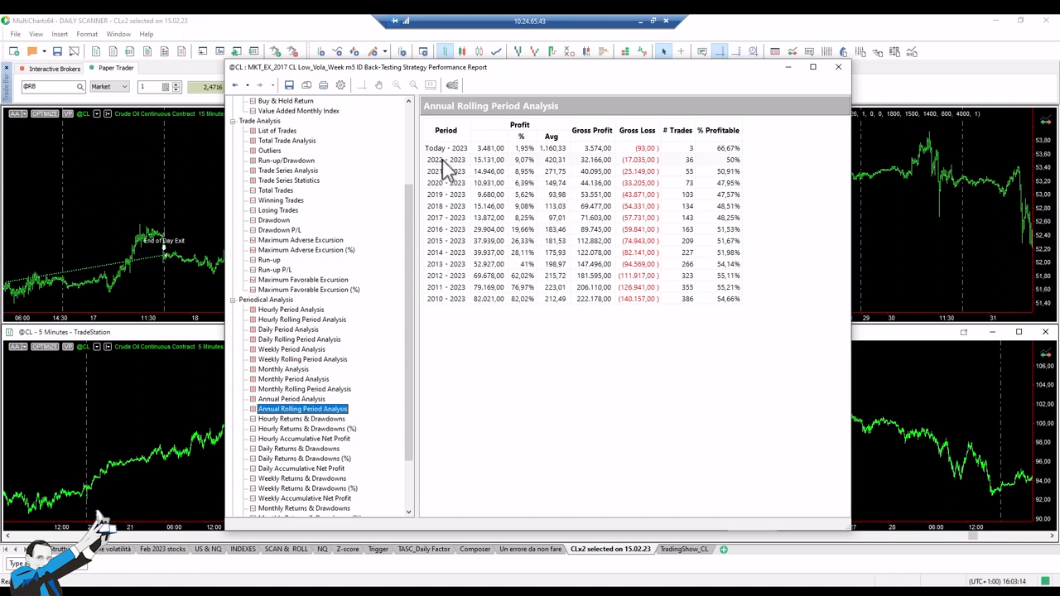
pyautogui.moveTo(555, 169)
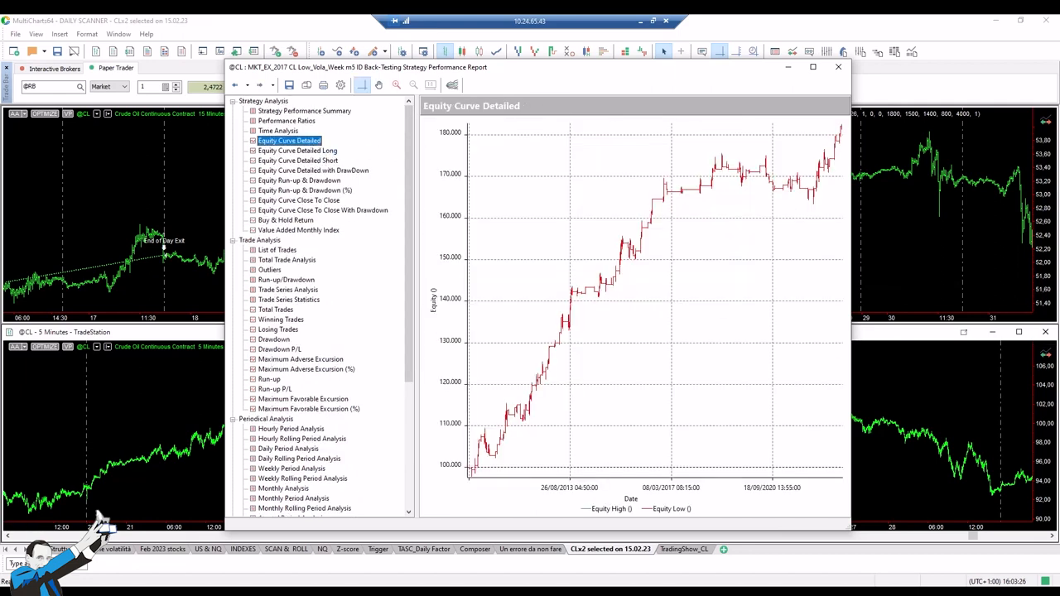
pyautogui.moveTo(677, 390)
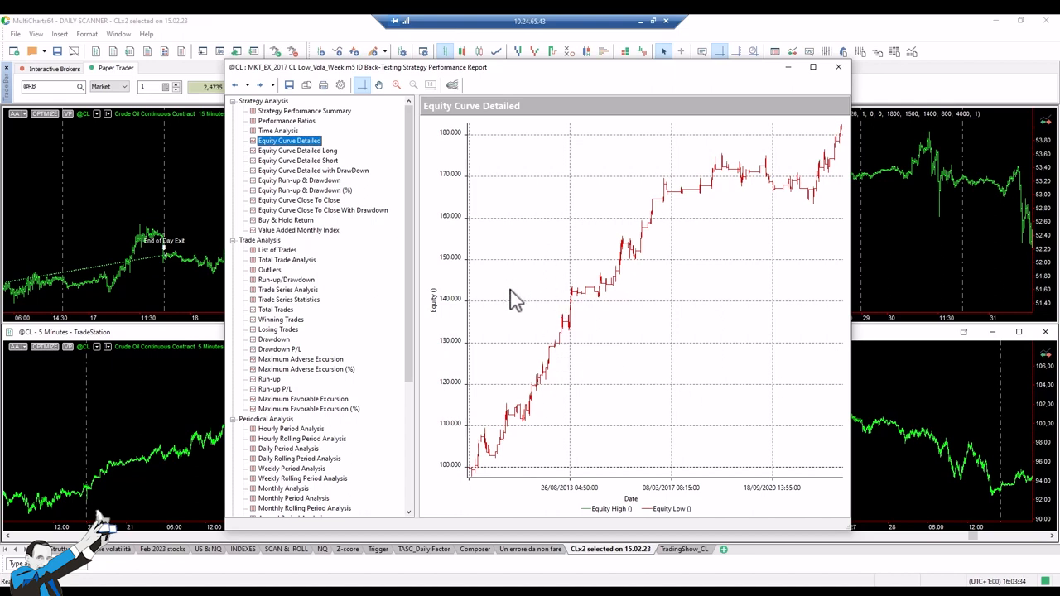
pyautogui.moveTo(474, 288)
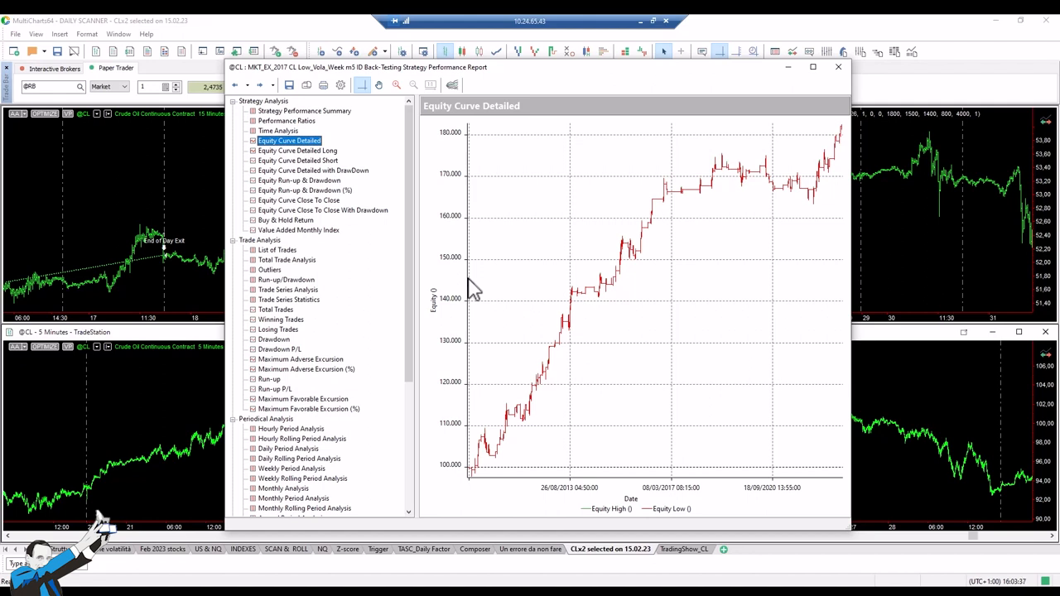
pyautogui.moveTo(698, 271)
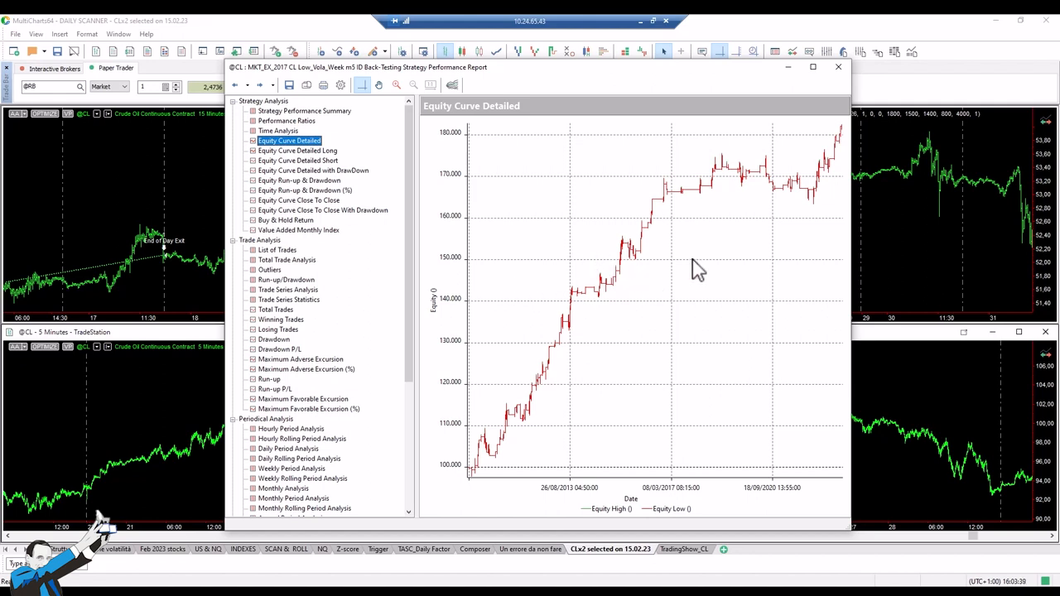
pyautogui.moveTo(623, 310)
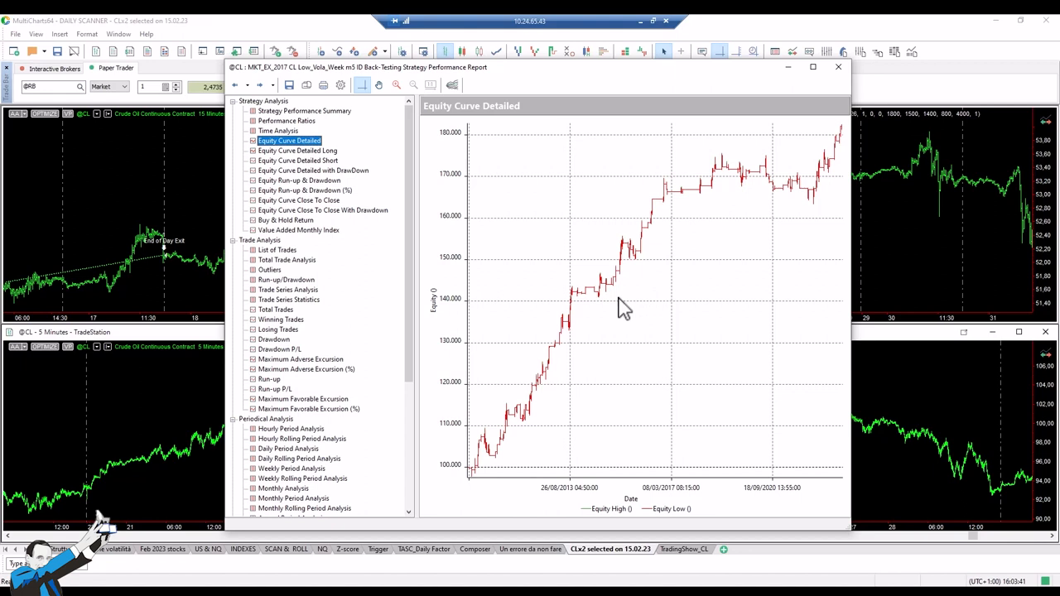
pyautogui.moveTo(600, 325)
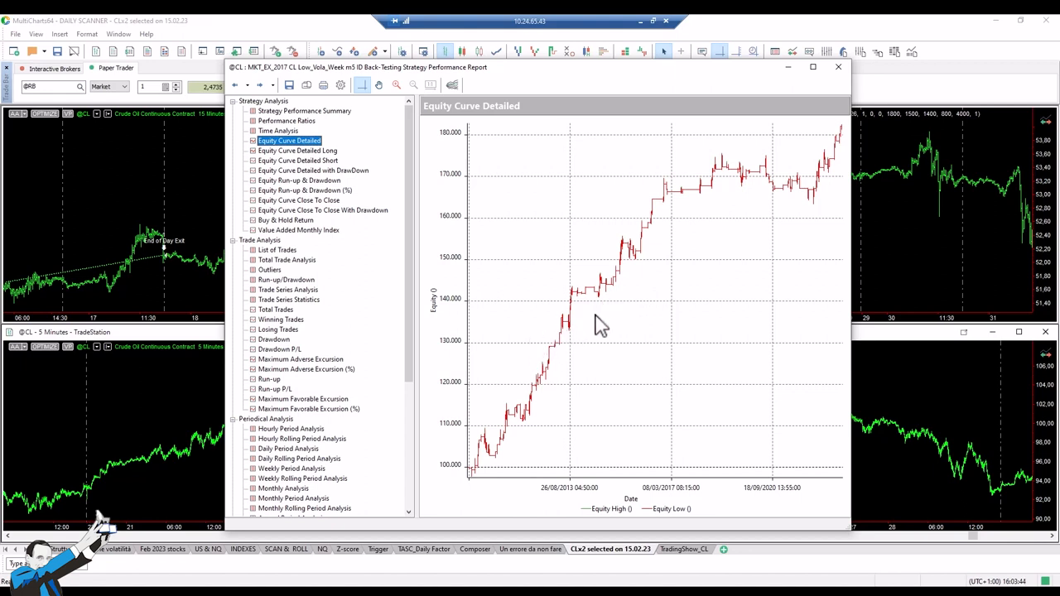
pyautogui.moveTo(680, 288)
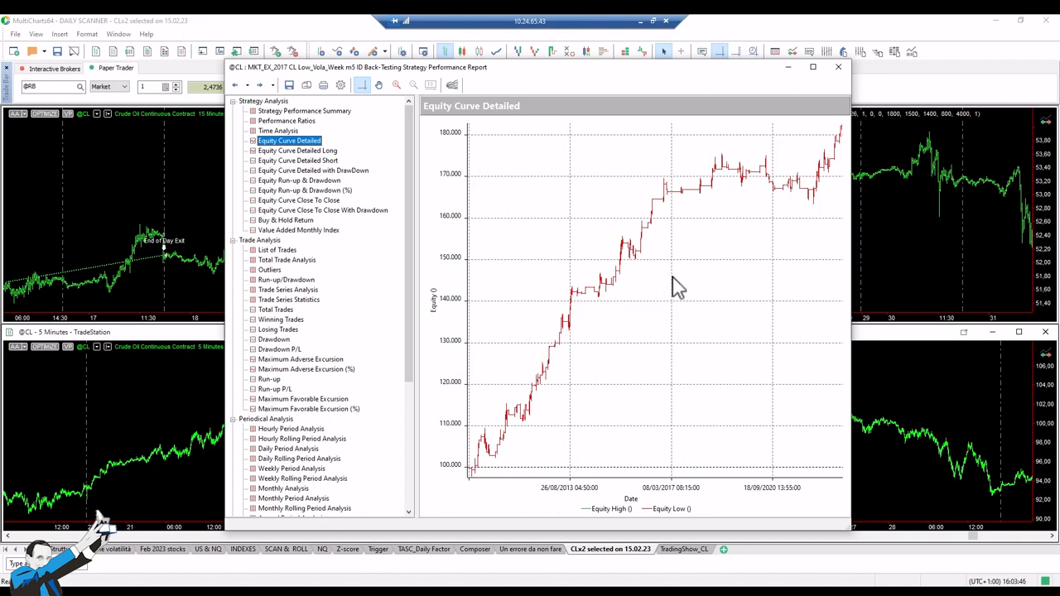
pyautogui.moveTo(673, 297)
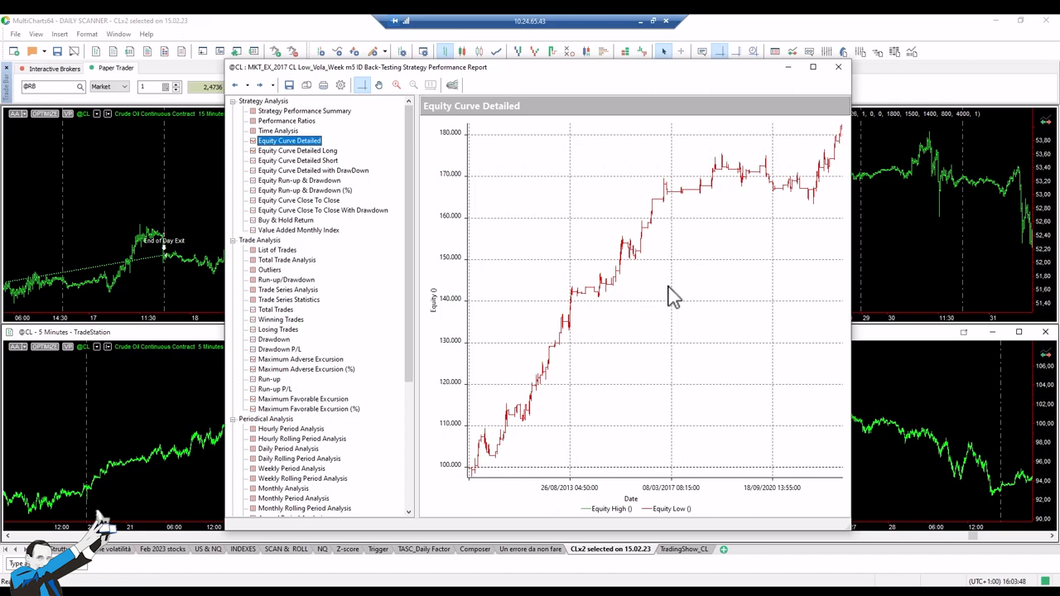
pyautogui.moveTo(683, 207)
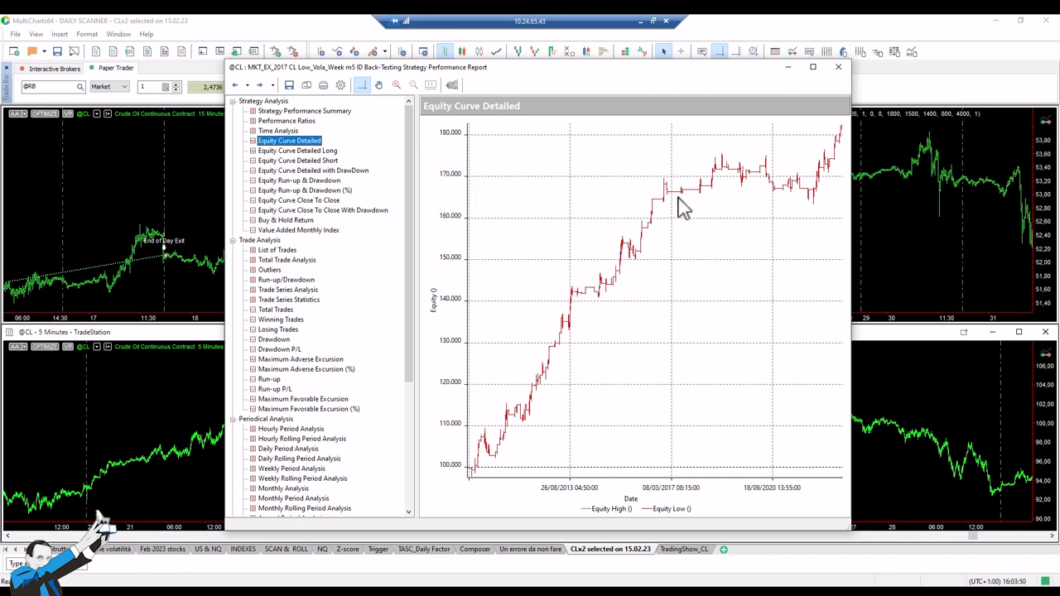
pyautogui.moveTo(655, 284)
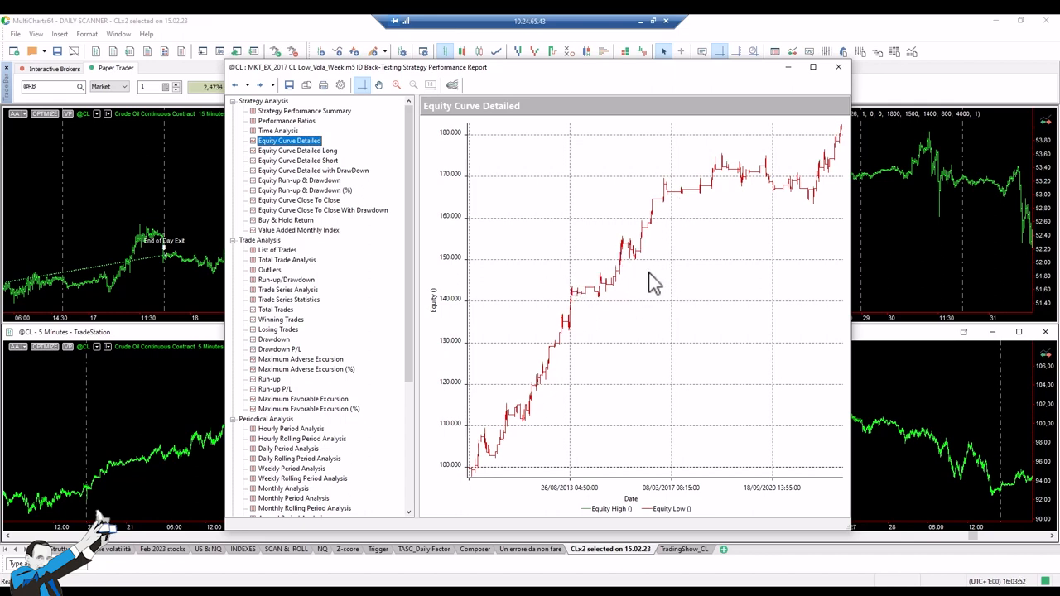
pyautogui.moveTo(621, 281)
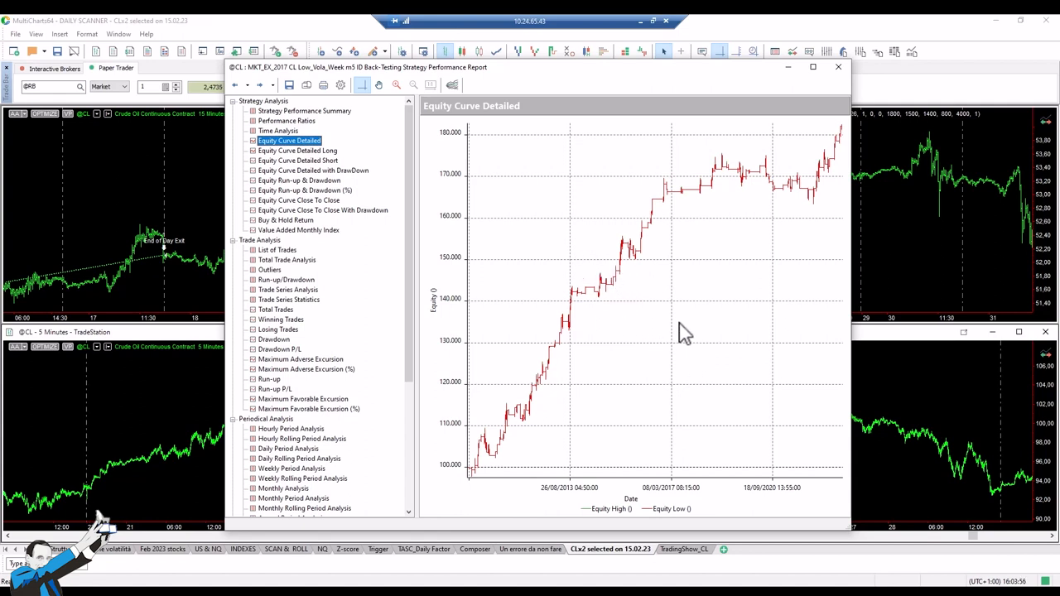
pyautogui.moveTo(563, 266)
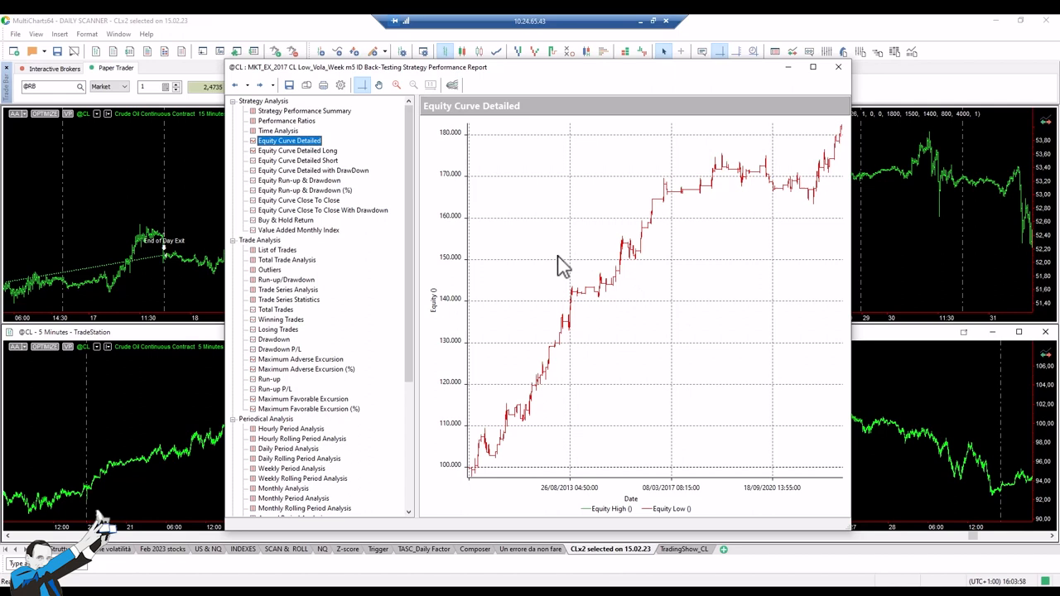
pyautogui.moveTo(609, 262)
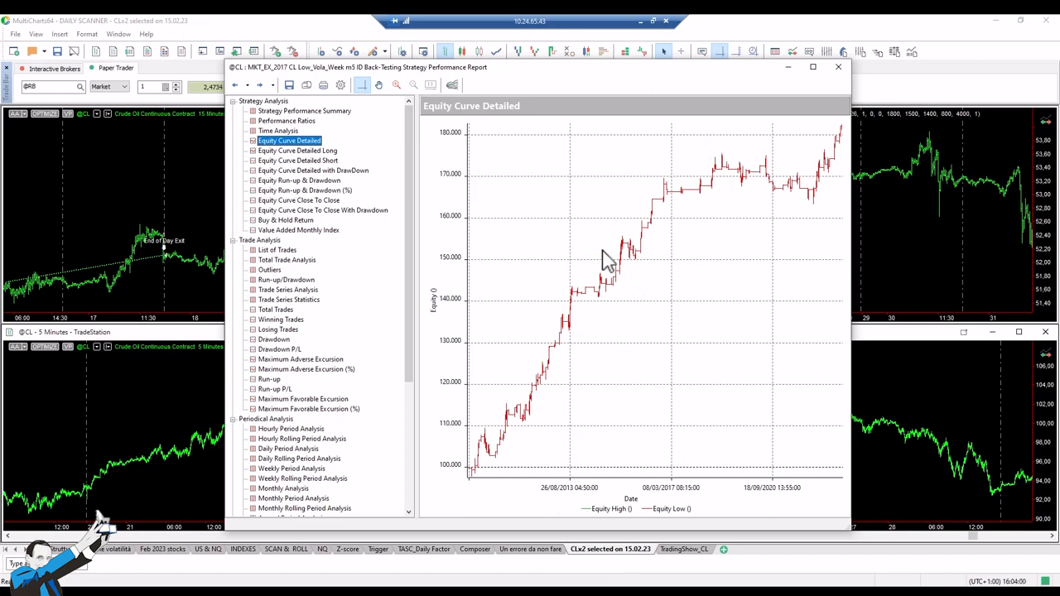
pyautogui.moveTo(611, 273)
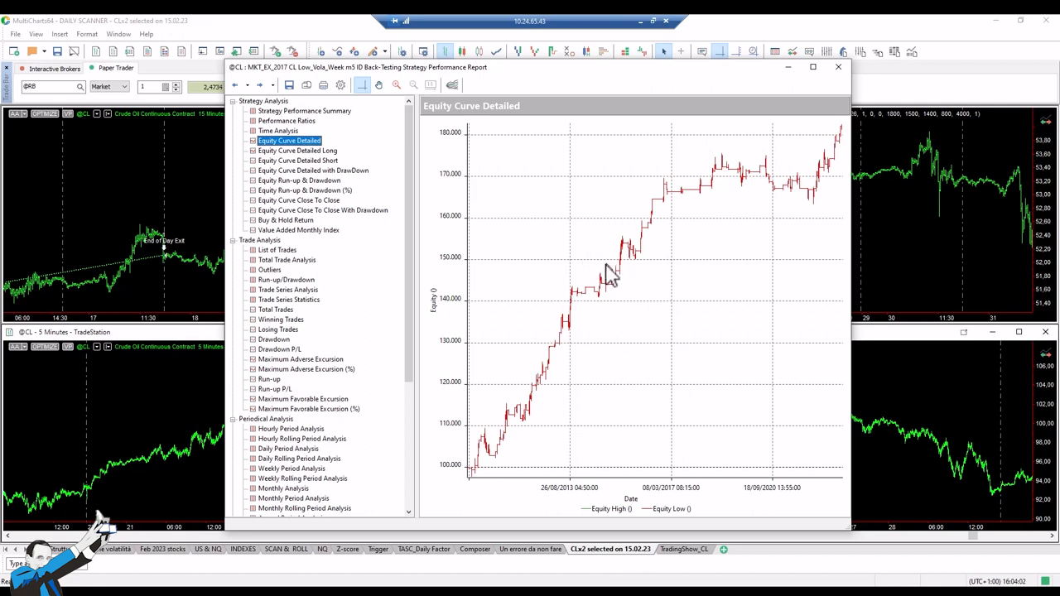
pyautogui.moveTo(603, 281)
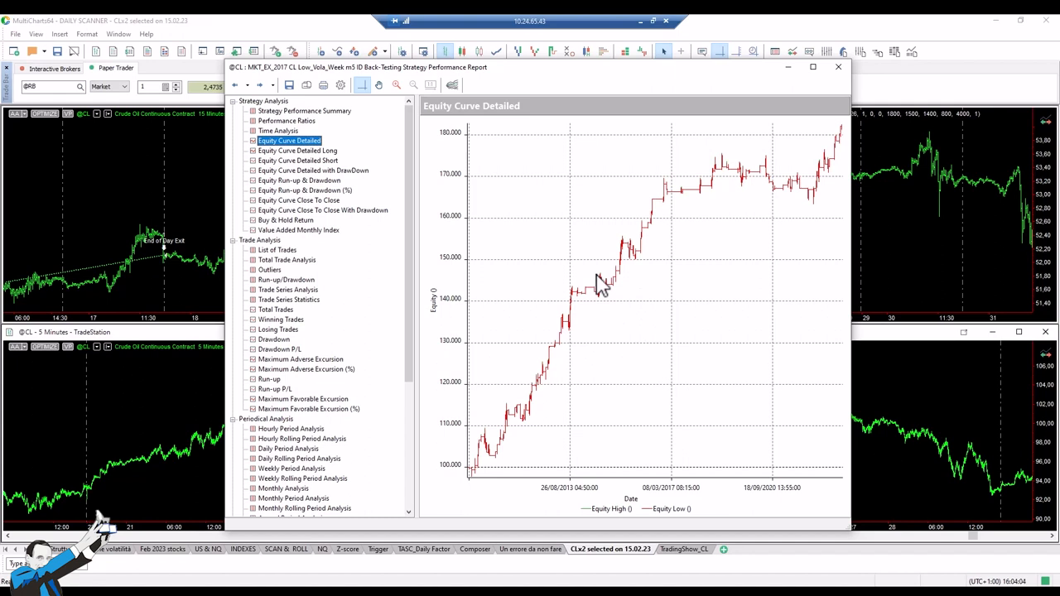